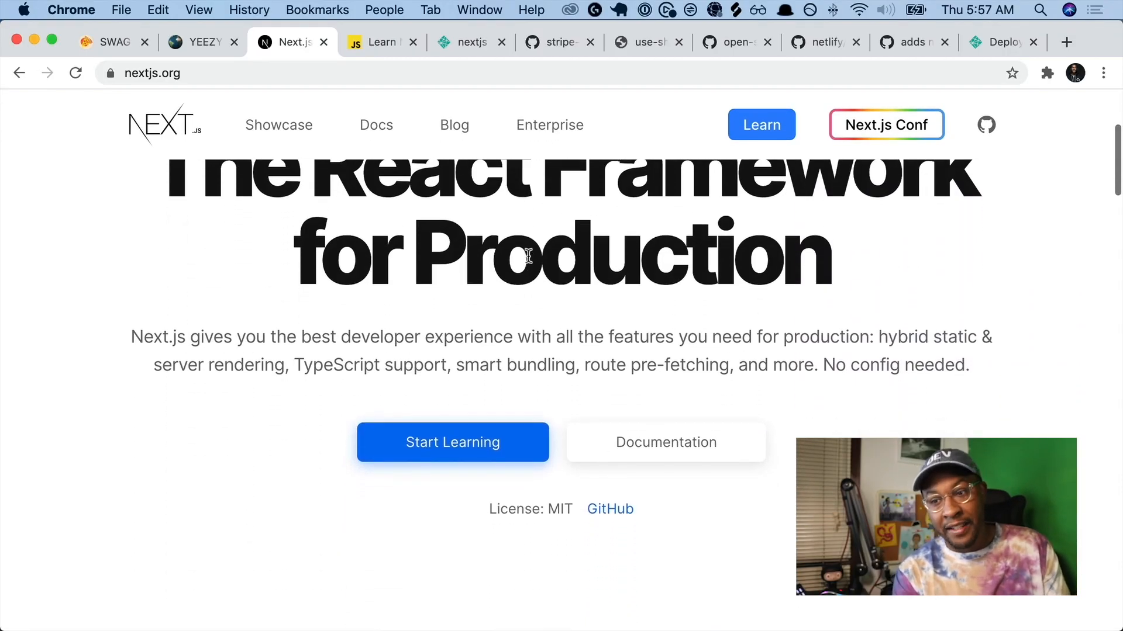
Browse the Course Overview lesson list of the free Mastering Next.js course.
{"action": "scroll", "scroll_direction": "down", "scroll_amount": 3}
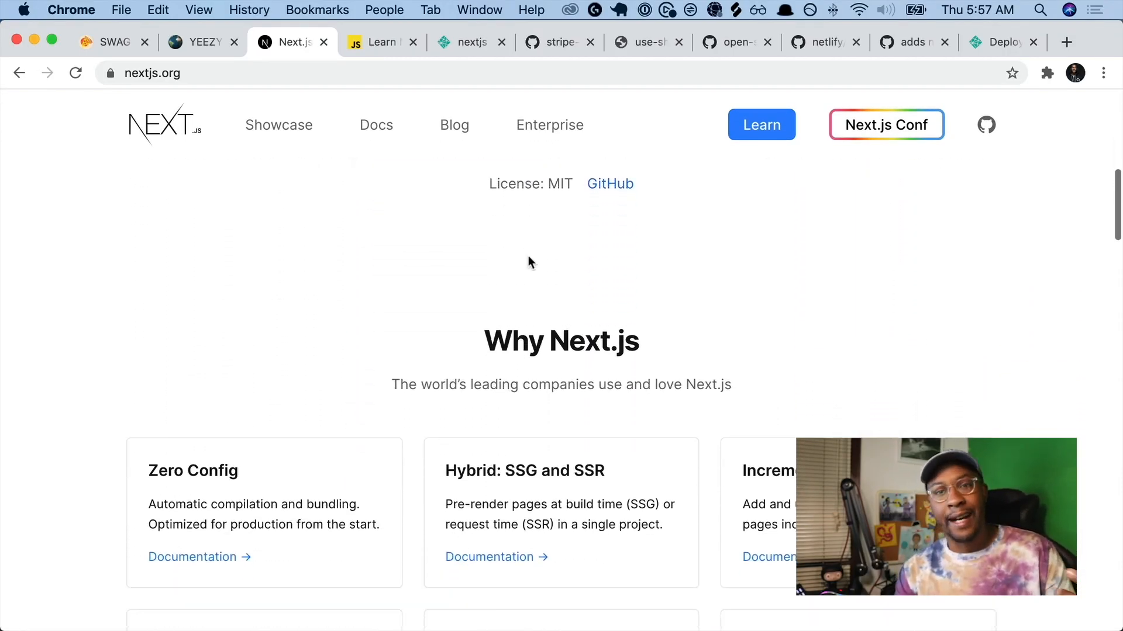
{"action": "scroll", "scroll_direction": "down", "scroll_amount": 3}
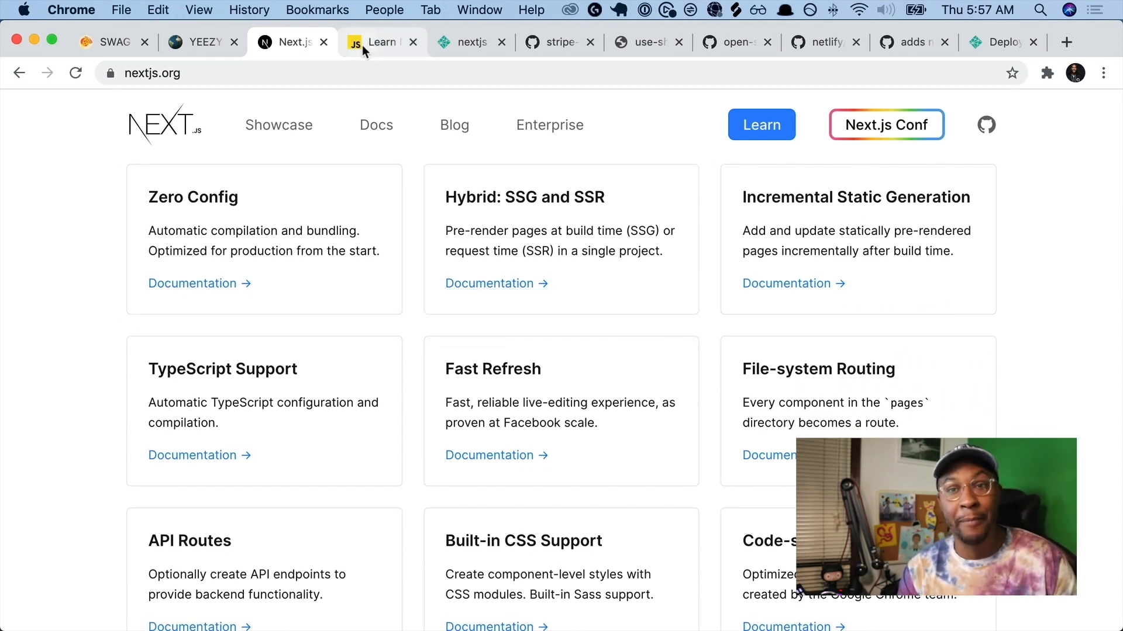
{"action": "left_click", "coordinate": [378, 42]}
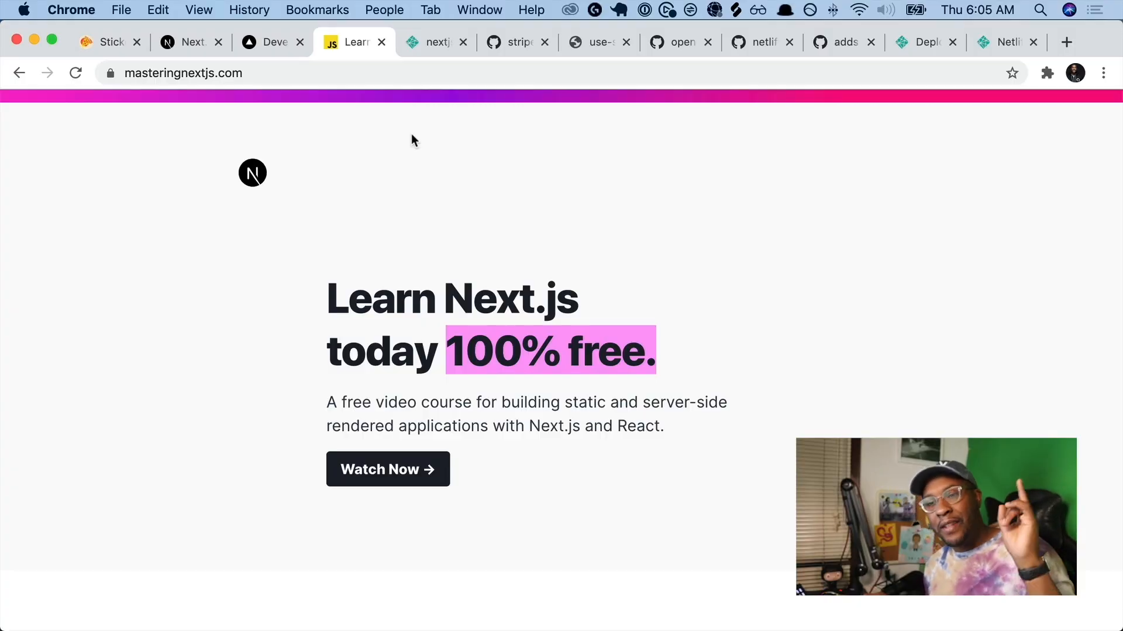
{"action": "scroll", "scroll_direction": "down", "scroll_amount": 3}
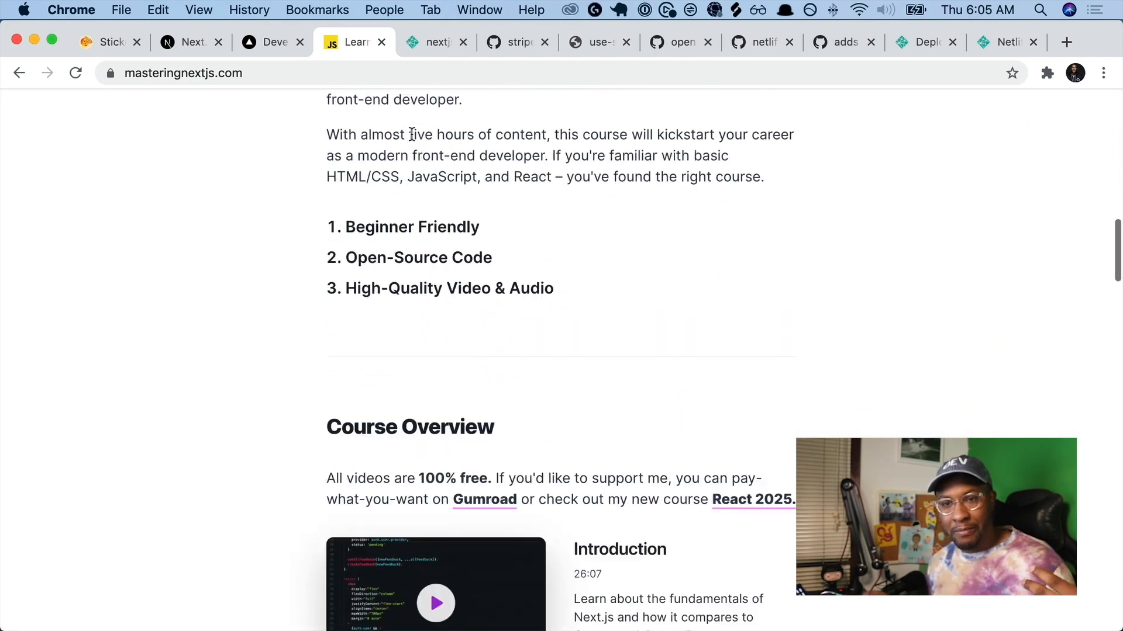
{"action": "scroll", "scroll_direction": "down", "scroll_amount": 3}
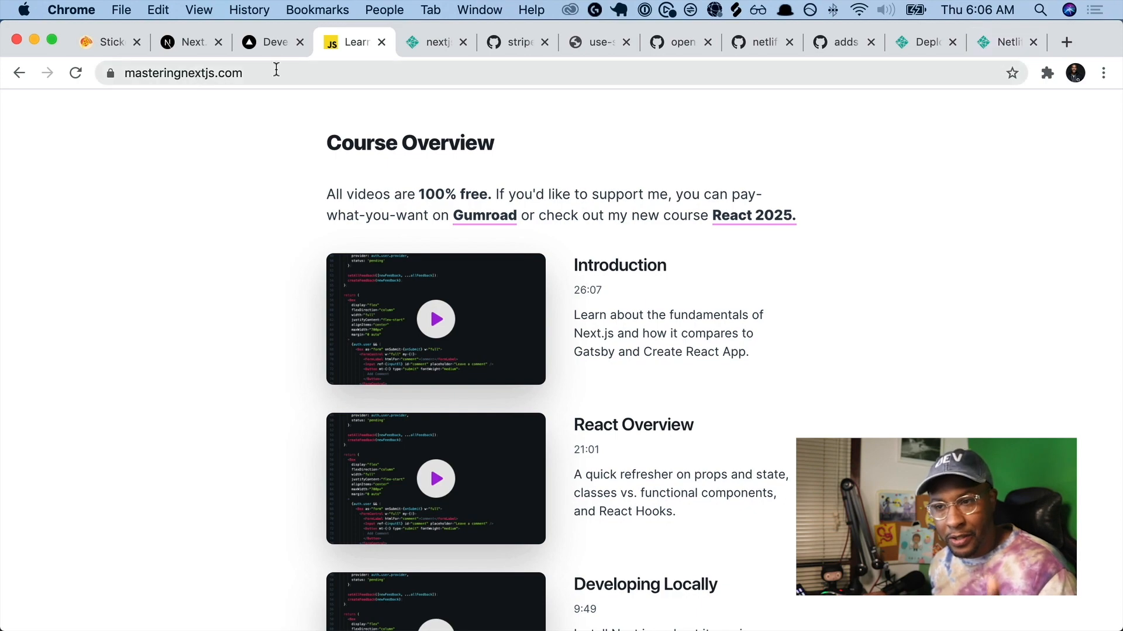
{"action": "scroll", "scroll_direction": "down", "scroll_amount": 3}
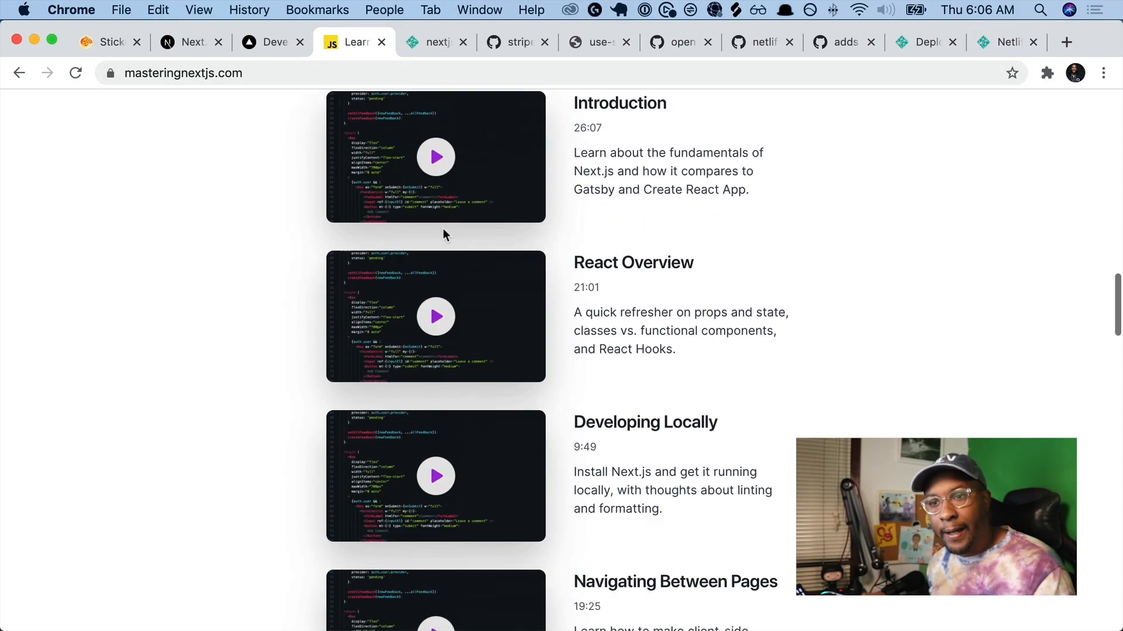
{"action": "scroll", "scroll_direction": "down", "scroll_amount": 3}
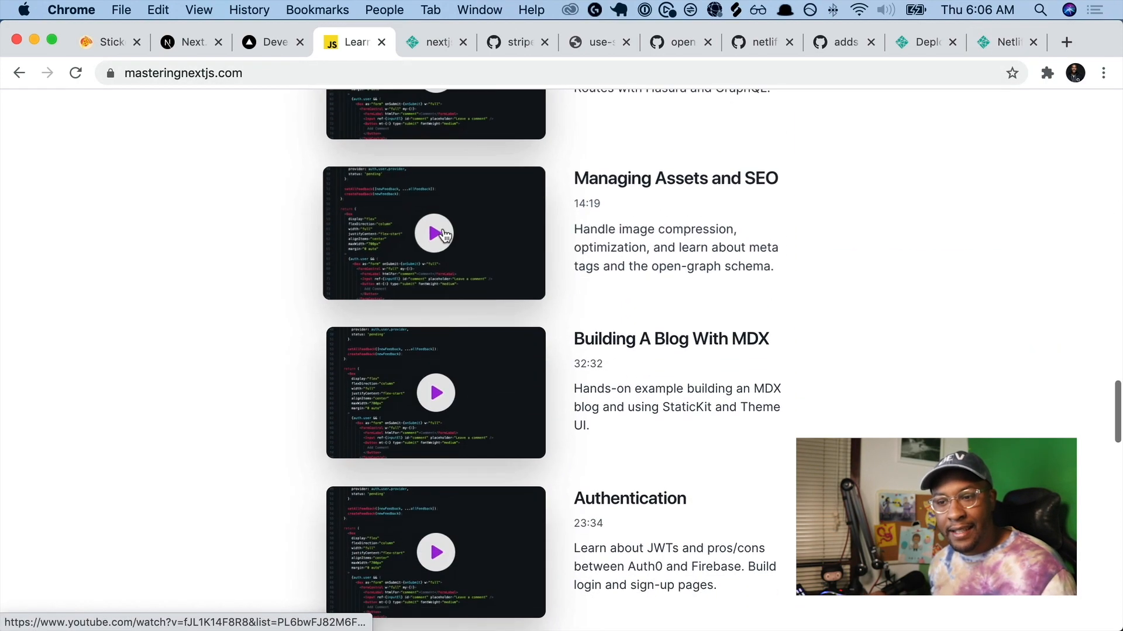
{"action": "scroll", "scroll_direction": "down", "scroll_amount": 3}
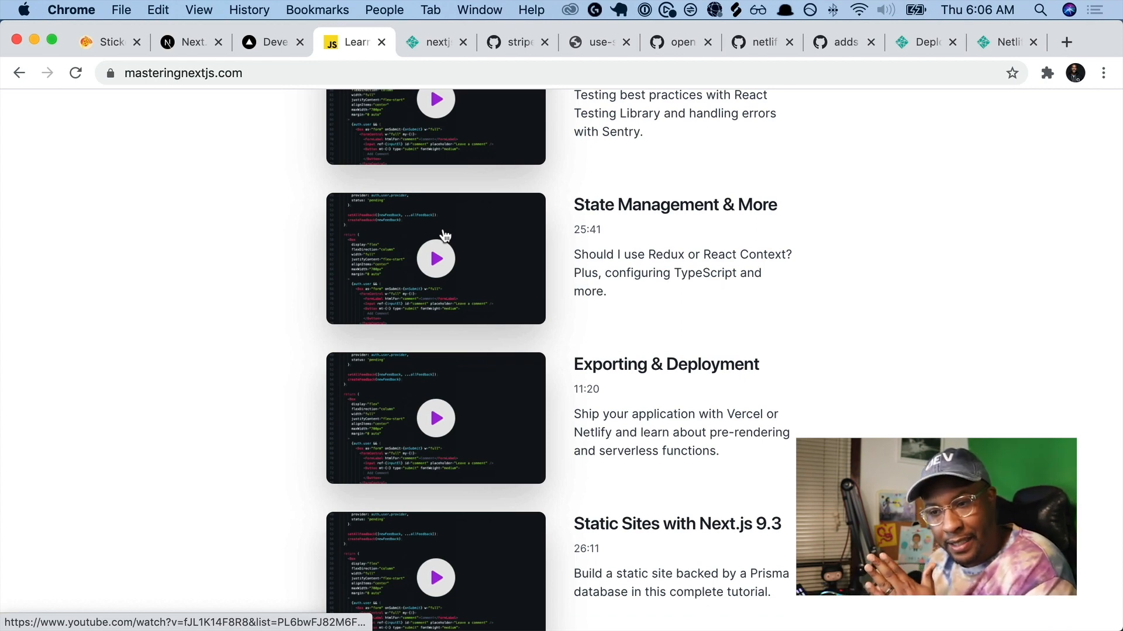
{"action": "mouse_move", "coordinate": [571, 523]}
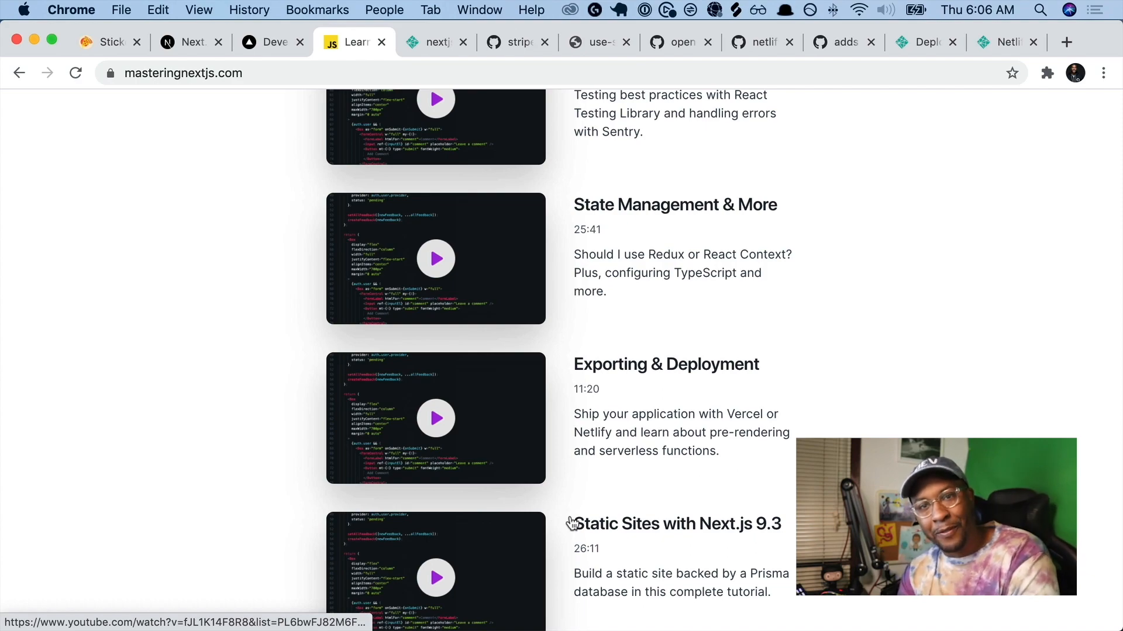
{"action": "left_click", "coordinate": [437, 42]}
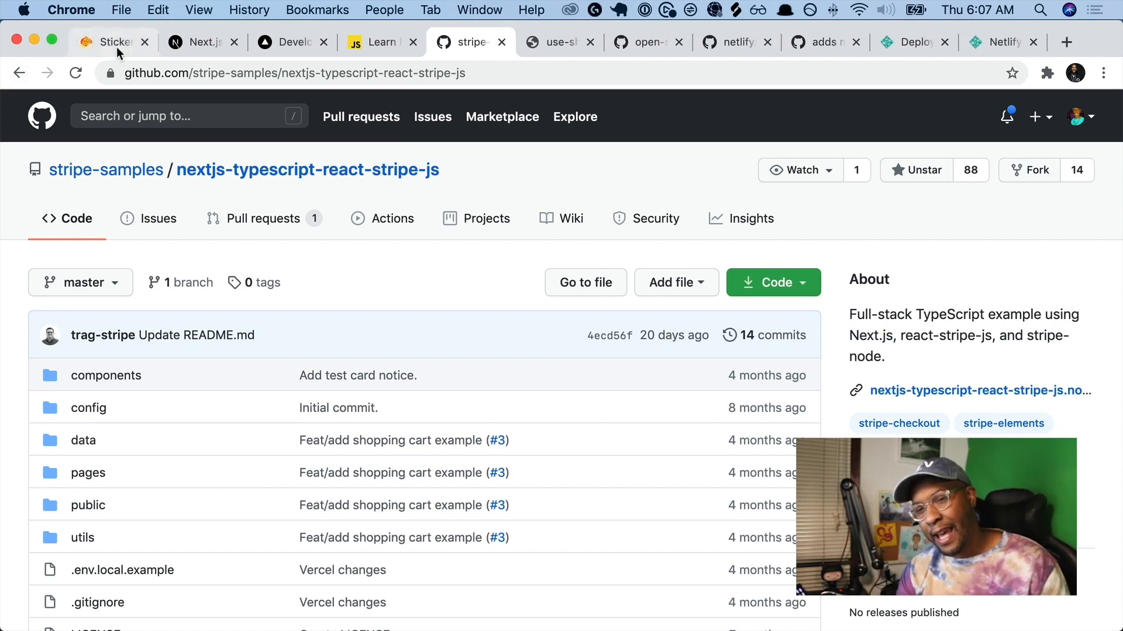
Glance at the live SWAG sticker store, then return to the stripe-samples repository.
{"action": "left_click", "coordinate": [111, 41]}
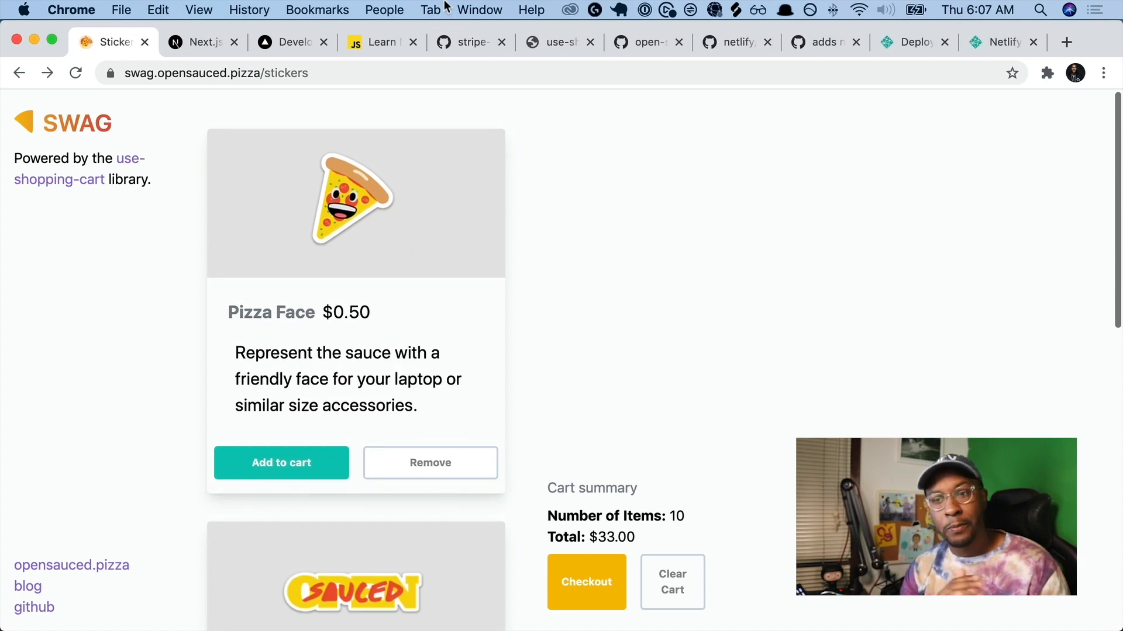
{"action": "left_click", "coordinate": [465, 41]}
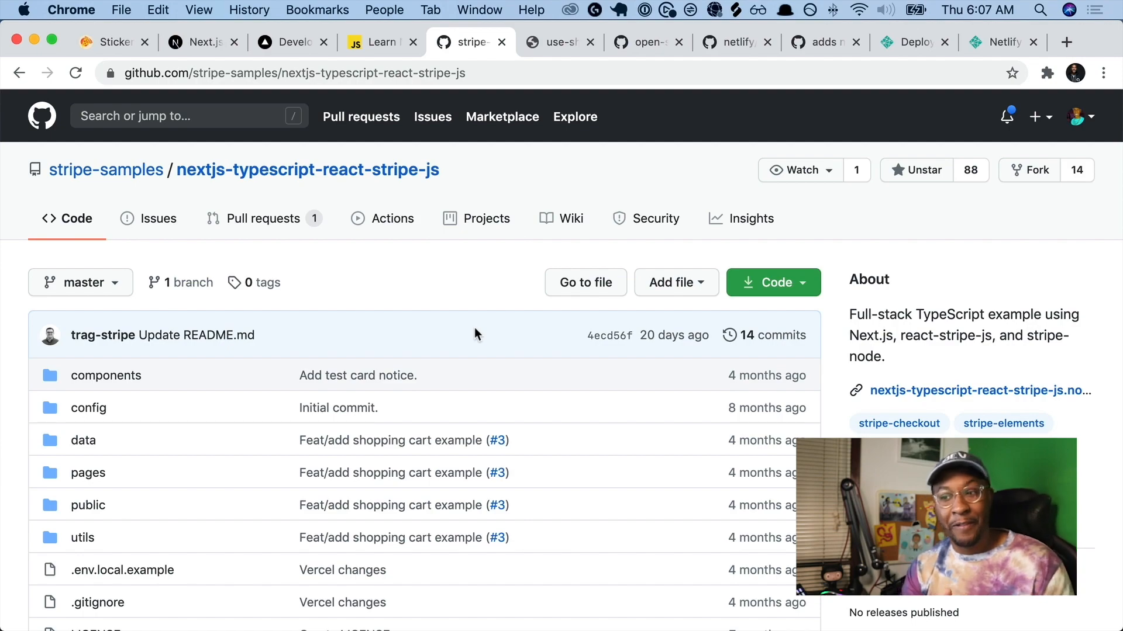
{"action": "left_click", "coordinate": [602, 41]}
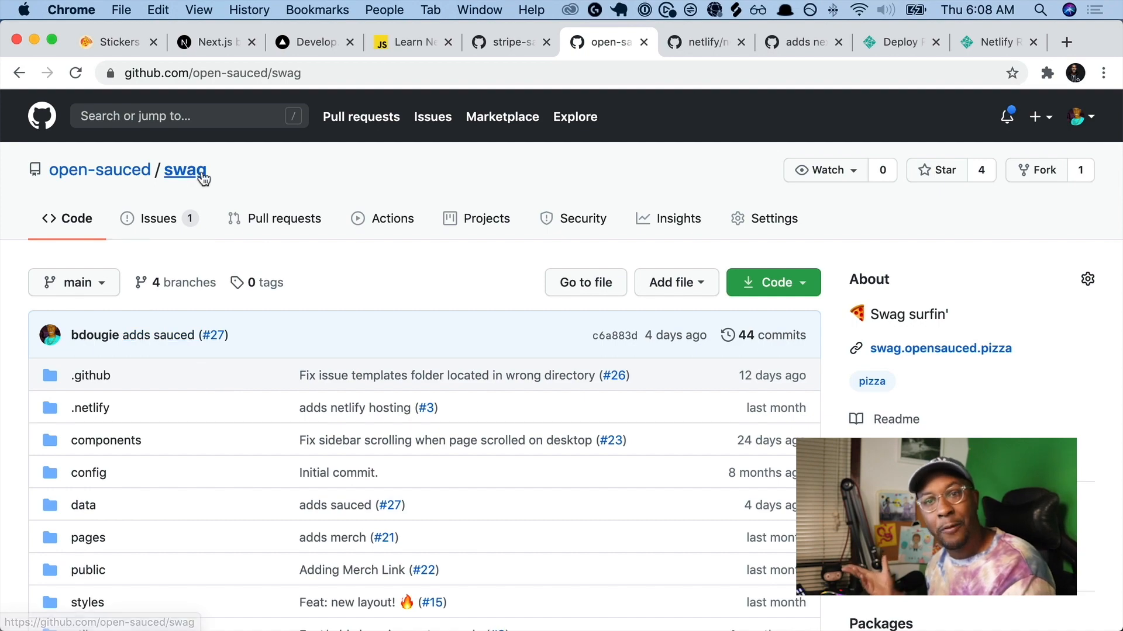
Scroll the open-sauced/swag repo to Contributors, then view the live sticker store.
{"action": "scroll", "scroll_direction": "down", "scroll_amount": 3}
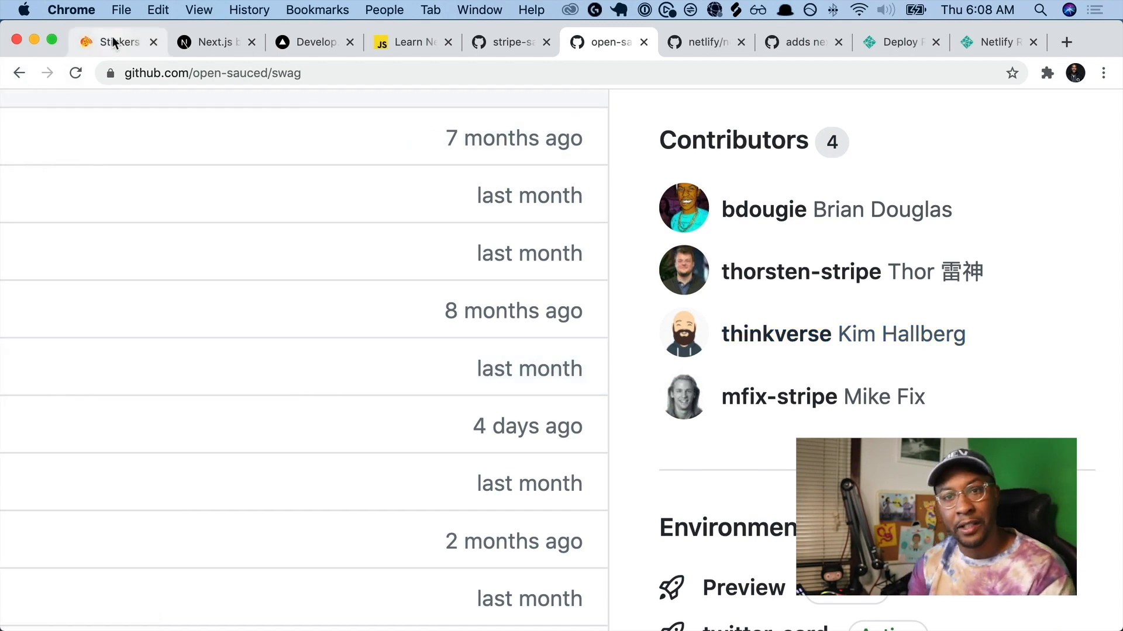
{"action": "left_click", "coordinate": [115, 41]}
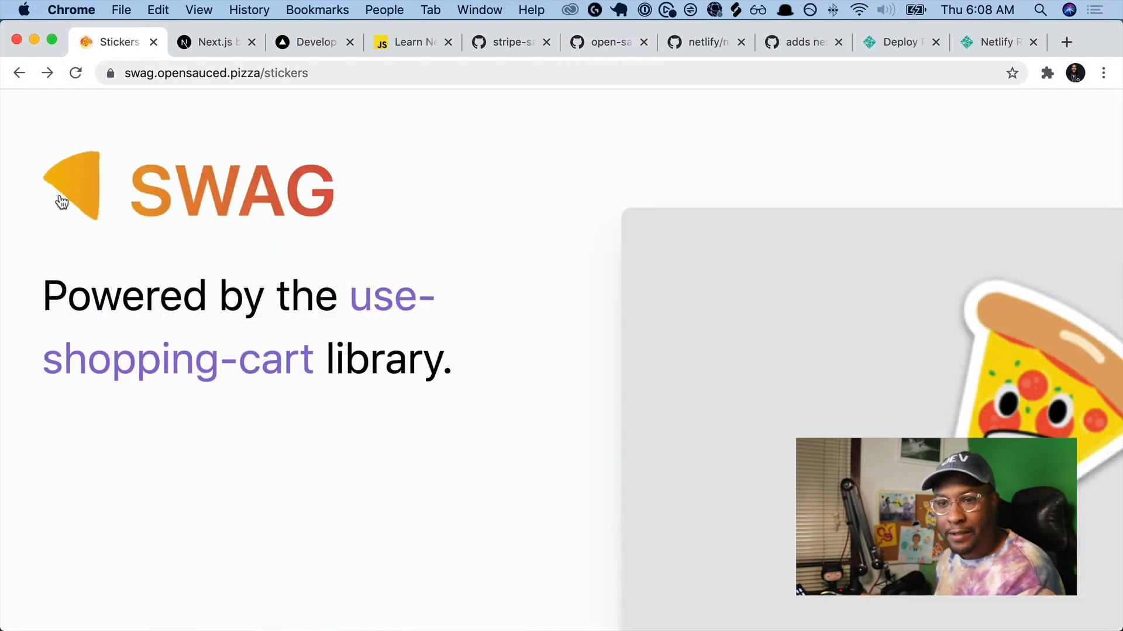
{"action": "mouse_move", "coordinate": [271, 211]}
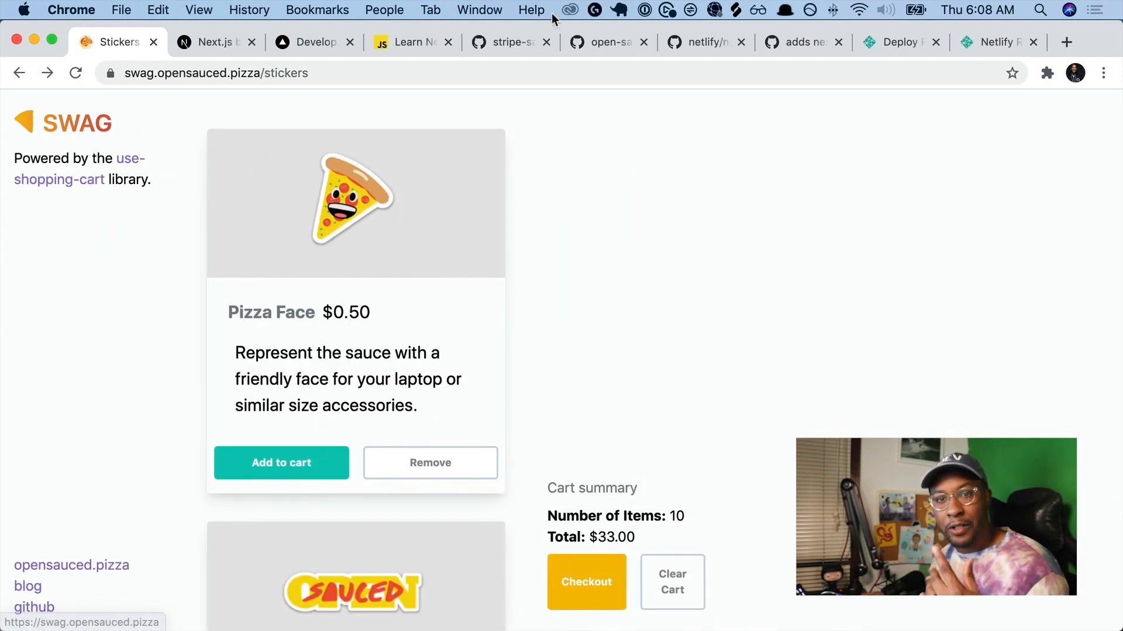
{"action": "left_click", "coordinate": [705, 41]}
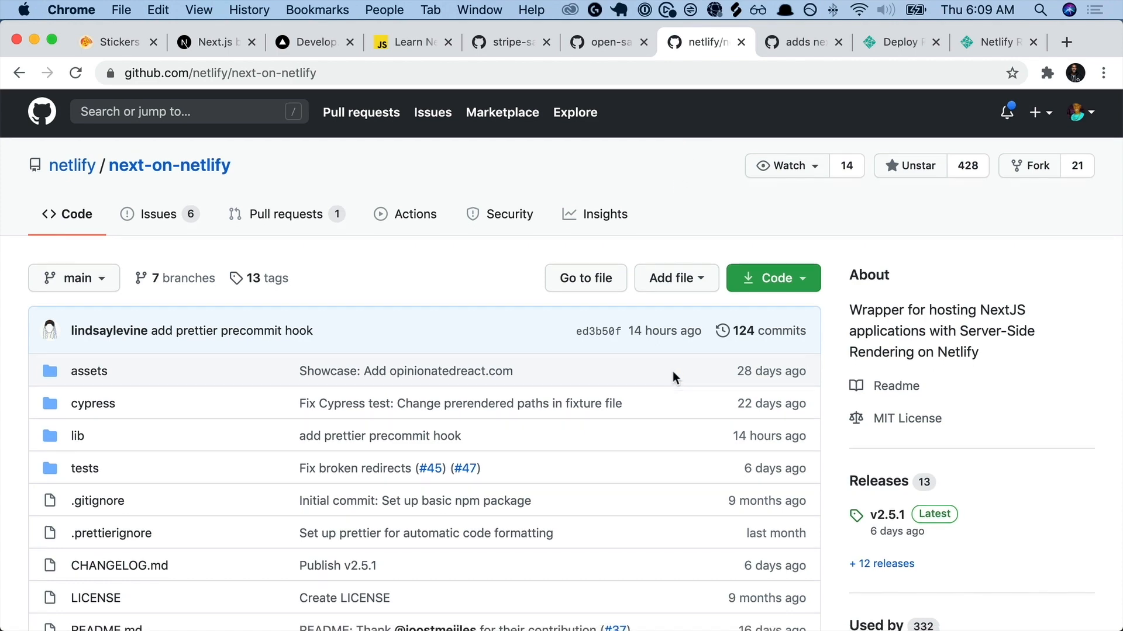
Read the next-on-netlify README, then return to the open-sauced/swag file list.
{"action": "scroll", "scroll_direction": "down", "scroll_amount": 3}
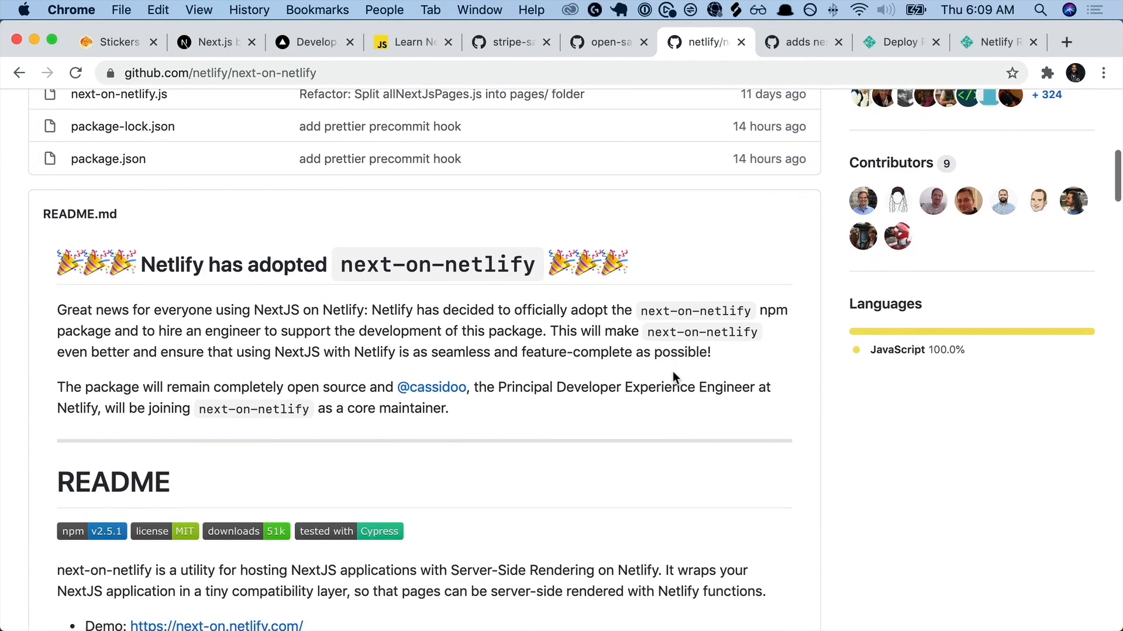
{"action": "scroll", "scroll_direction": "down", "scroll_amount": 3}
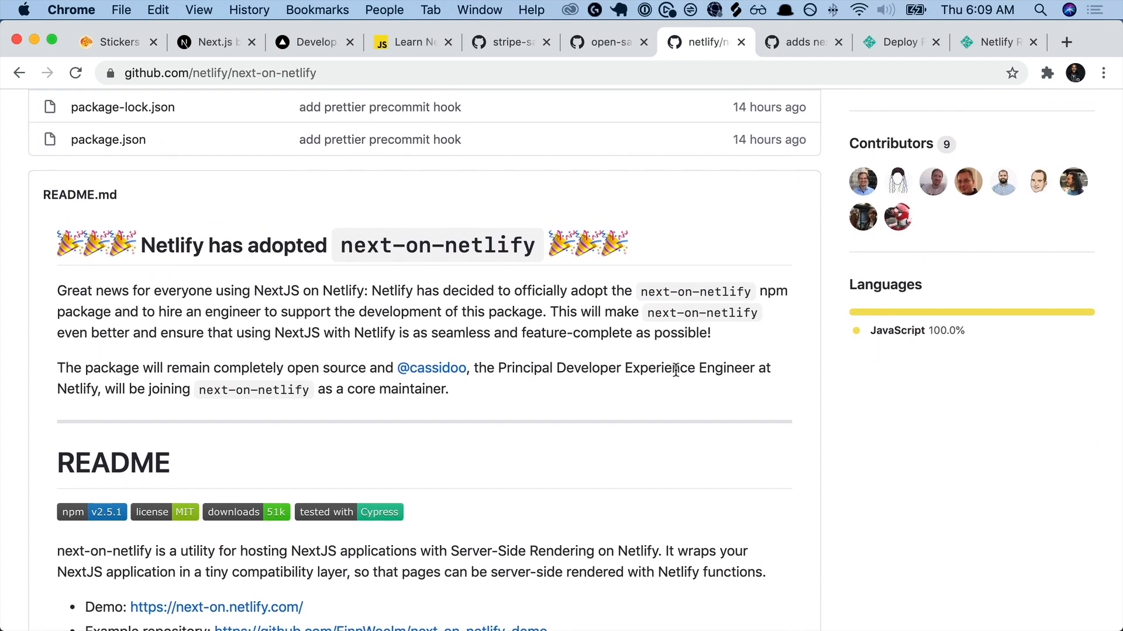
{"action": "mouse_move", "coordinate": [897, 181]}
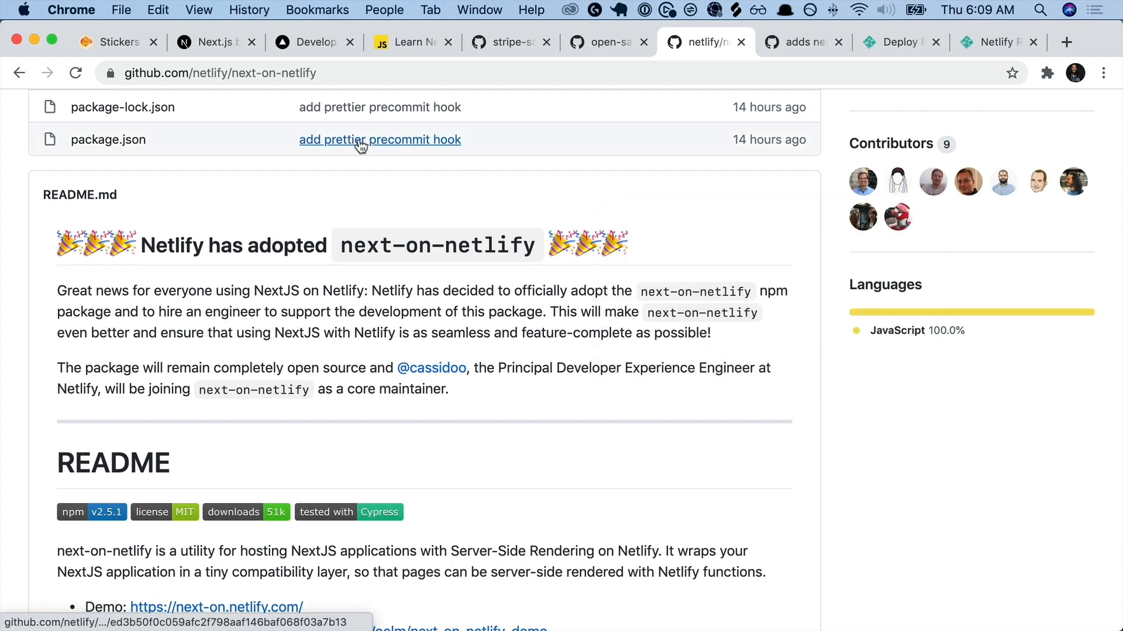
{"action": "left_click", "coordinate": [607, 42]}
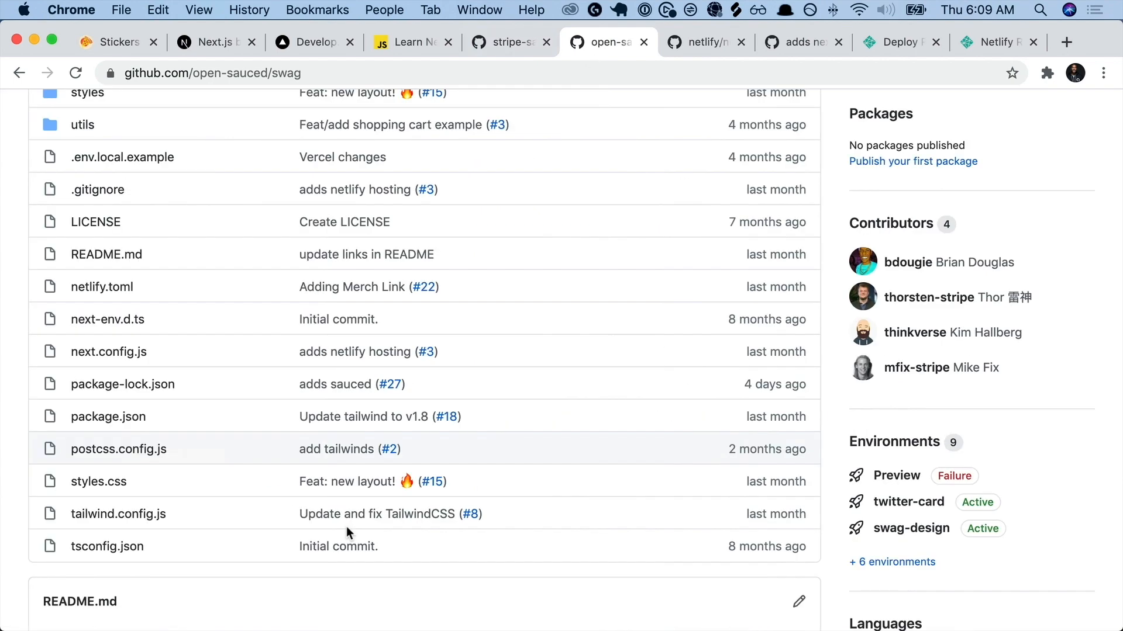
{"action": "scroll", "scroll_direction": "up", "scroll_amount": 3}
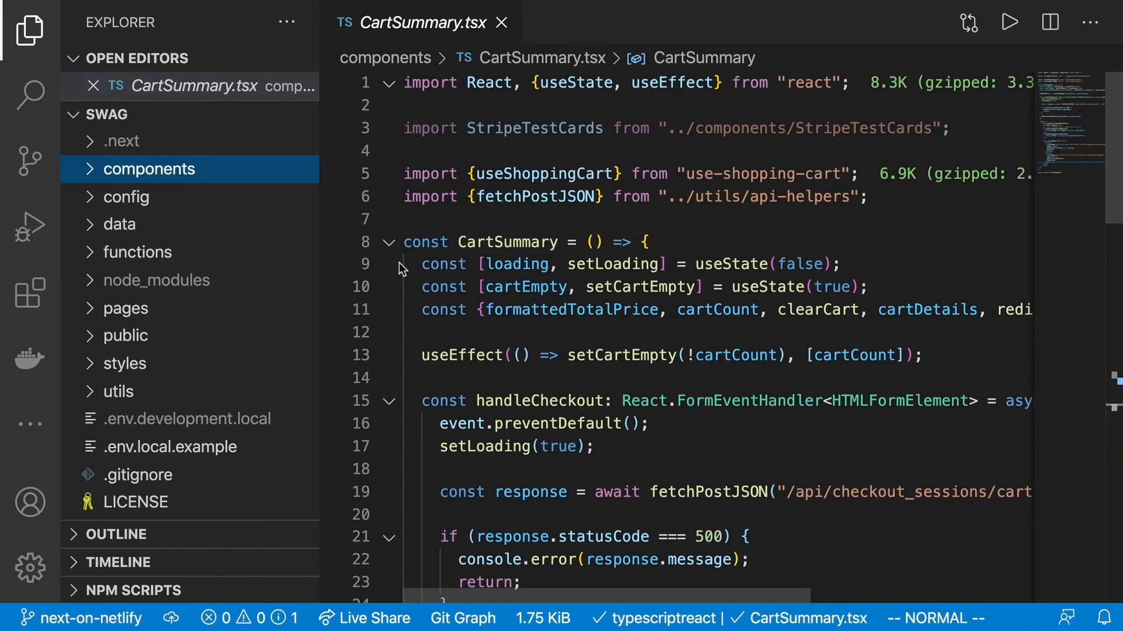
{"action": "mouse_move", "coordinate": [20, 337]}
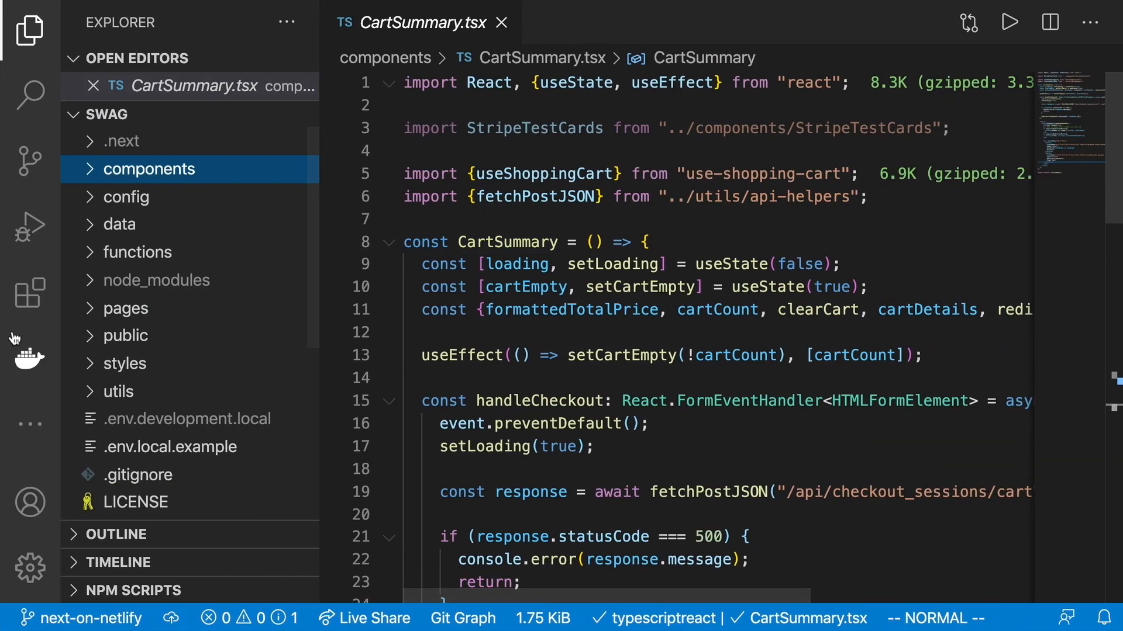
{"action": "mouse_move", "coordinate": [136, 252]}
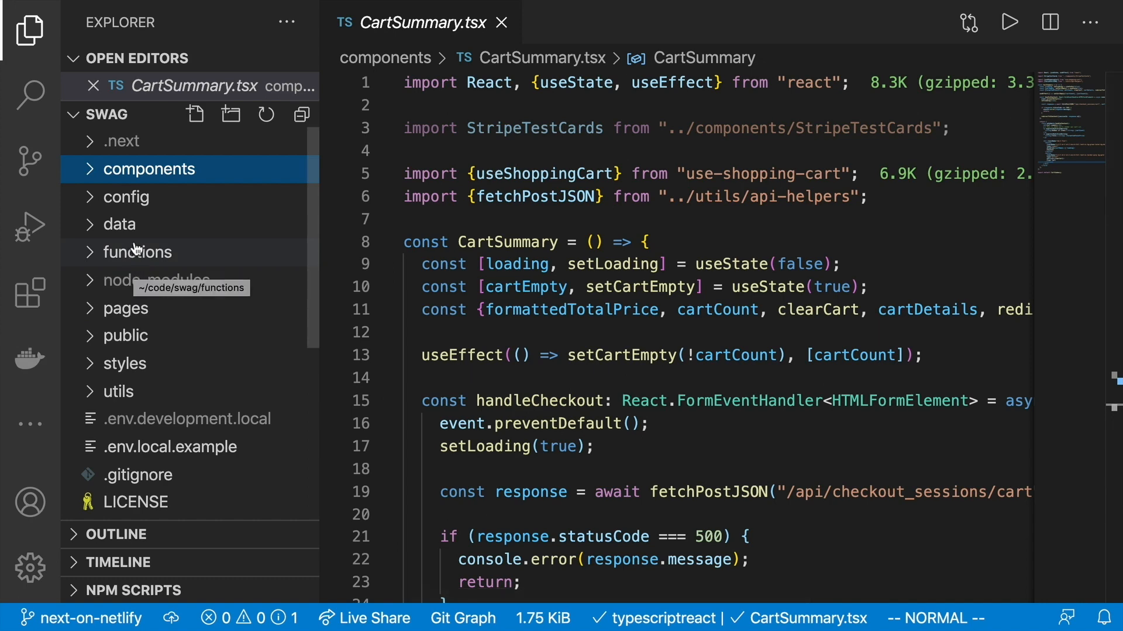
{"action": "mouse_move", "coordinate": [140, 252]}
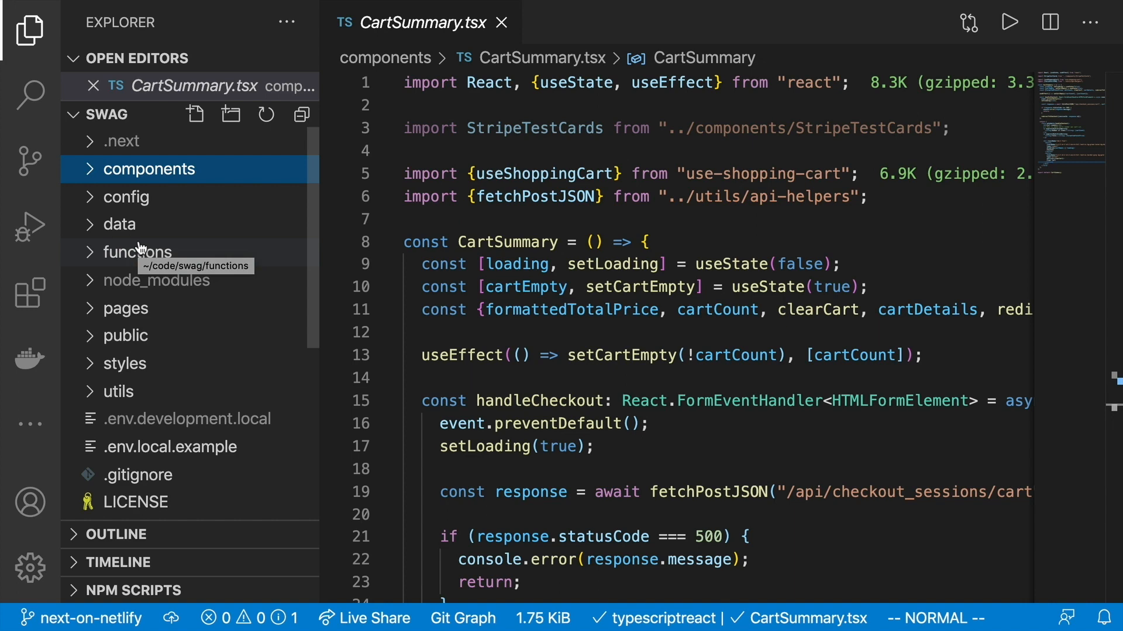
{"action": "mouse_move", "coordinate": [138, 251]}
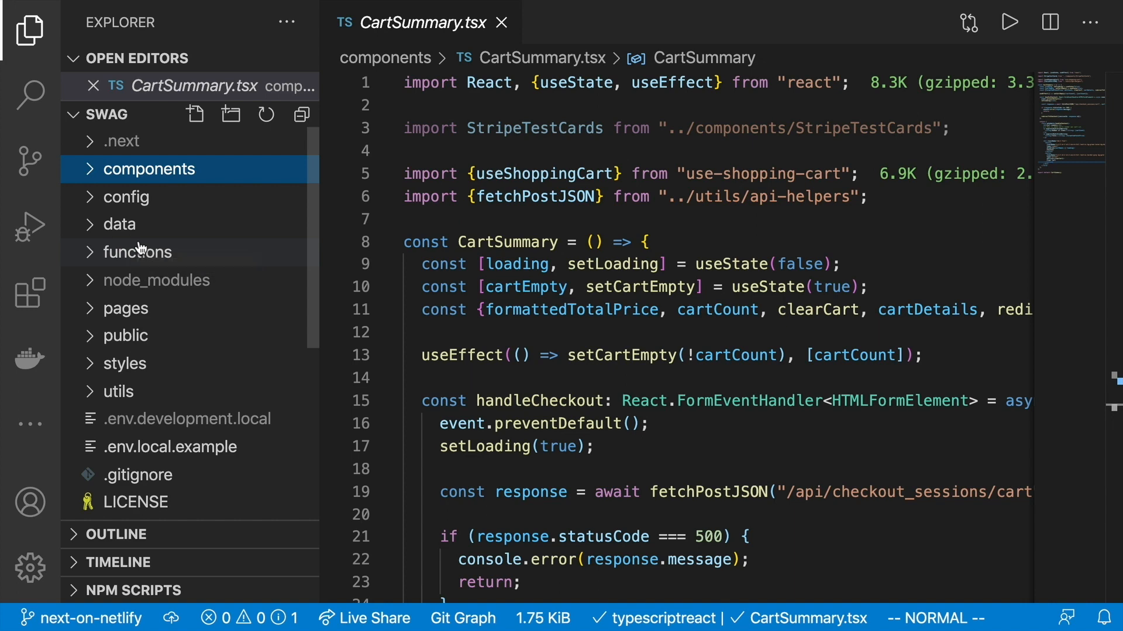
{"action": "mouse_move", "coordinate": [132, 321]}
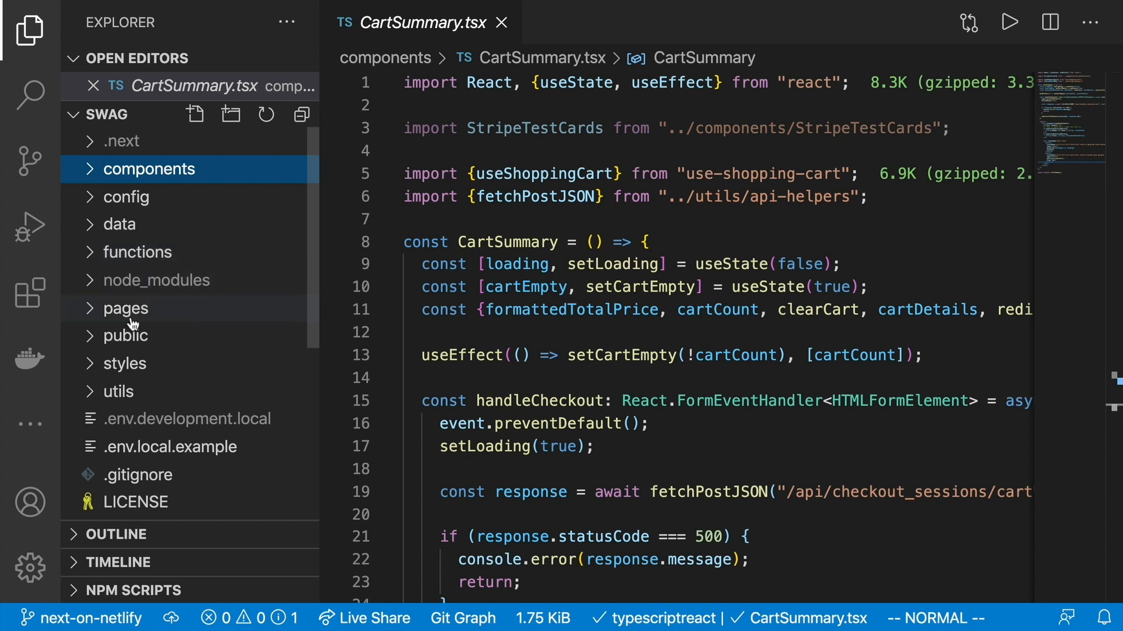
Expand the pages and api folders in the Explorer to reveal checkout_sessions.
{"action": "left_click", "coordinate": [127, 308]}
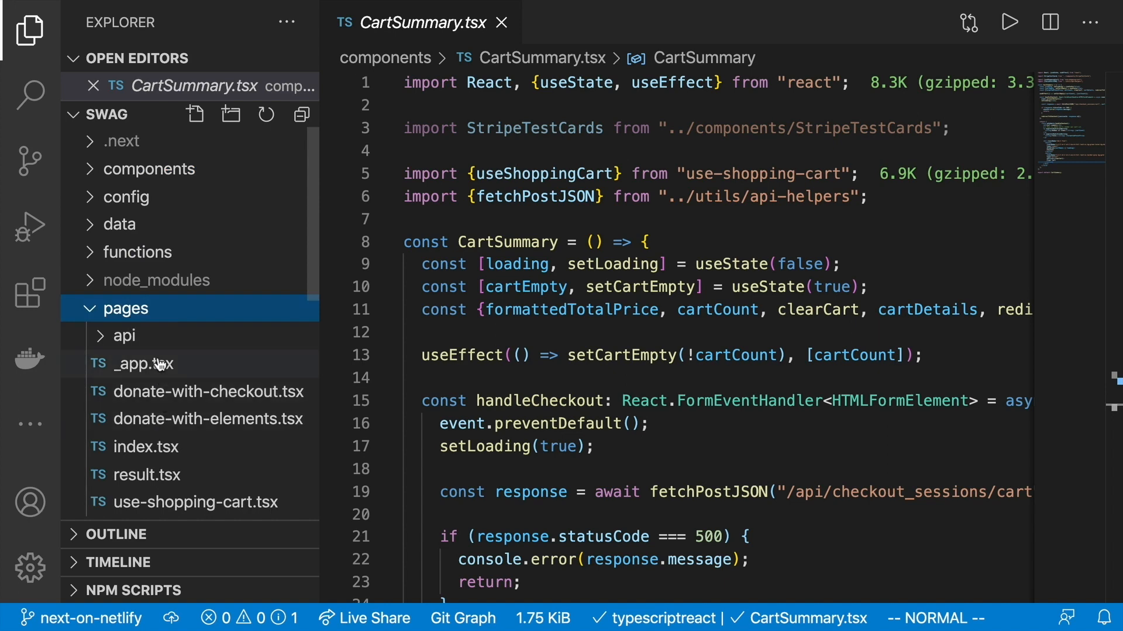
{"action": "mouse_move", "coordinate": [142, 364]}
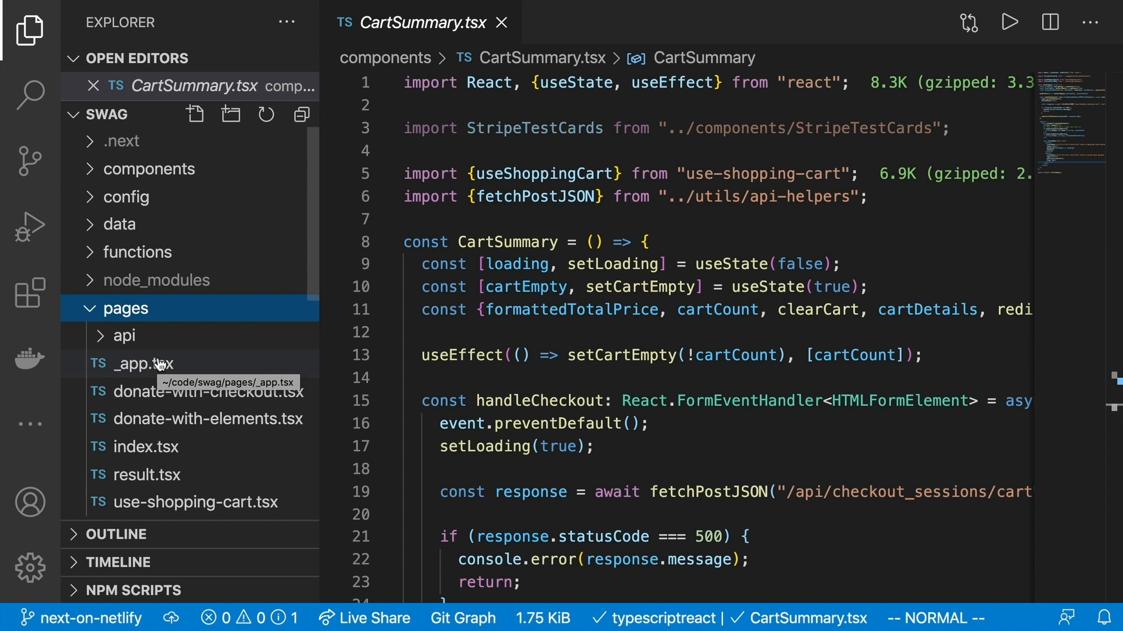
{"action": "mouse_move", "coordinate": [160, 382]}
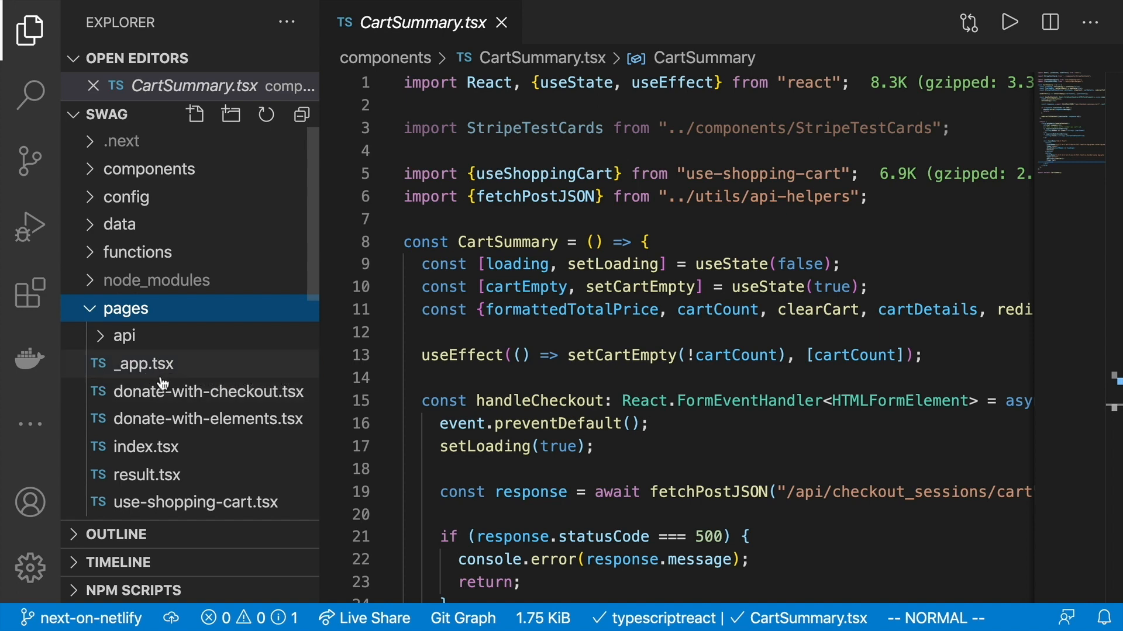
{"action": "left_click", "coordinate": [123, 335]}
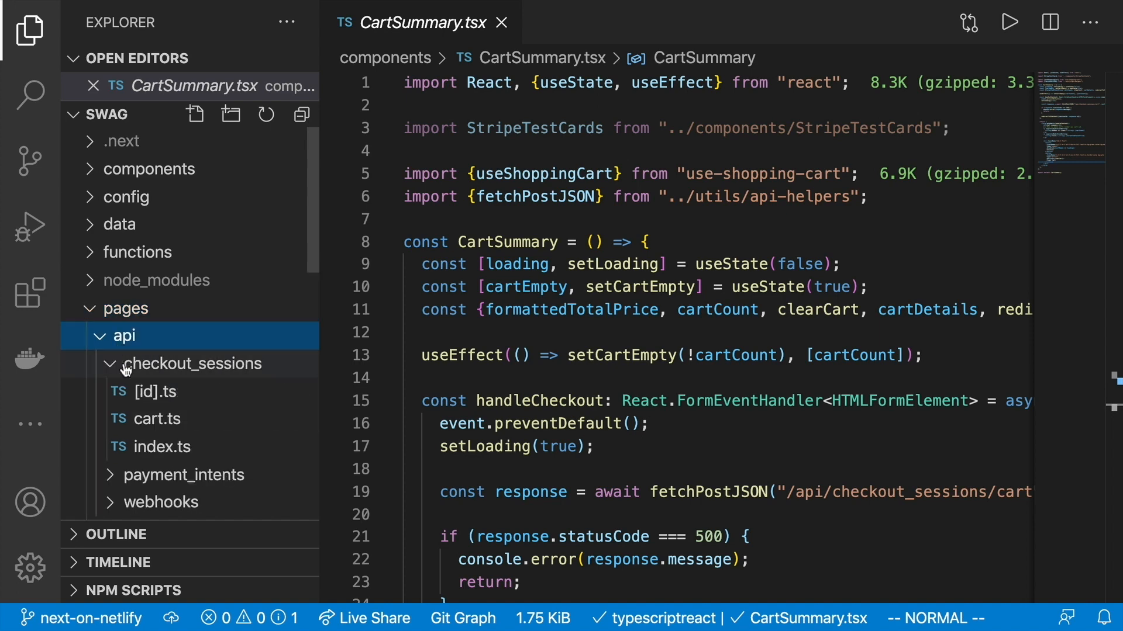
{"action": "mouse_move", "coordinate": [153, 391]}
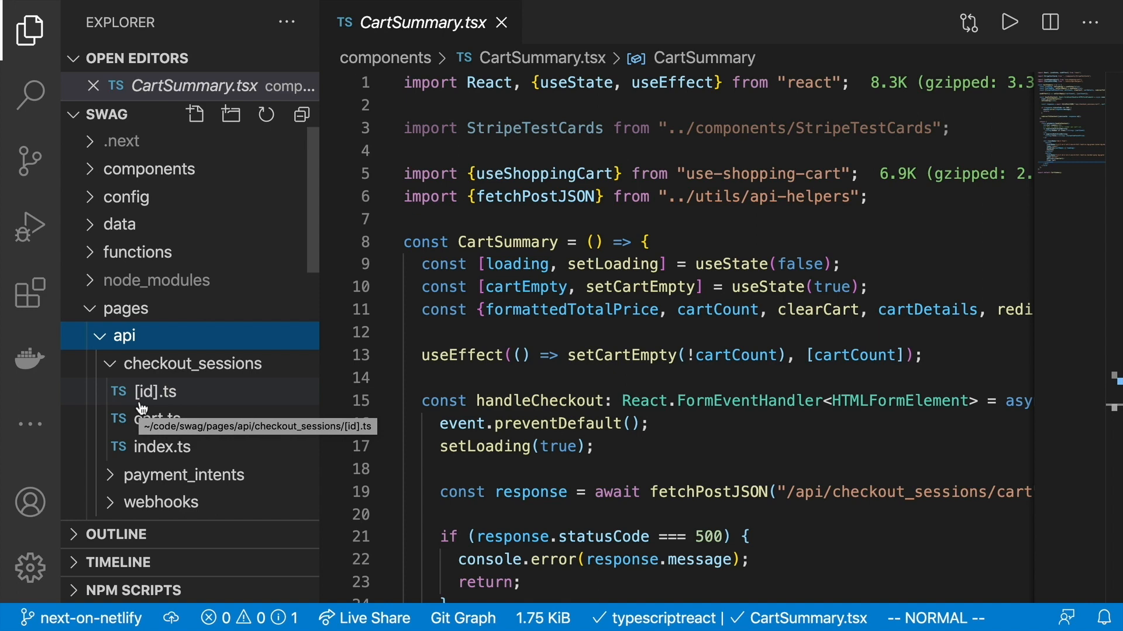
Open and read the checkout_sessions routes [id].ts, cart.ts, then index.ts.
{"action": "left_click", "coordinate": [152, 392]}
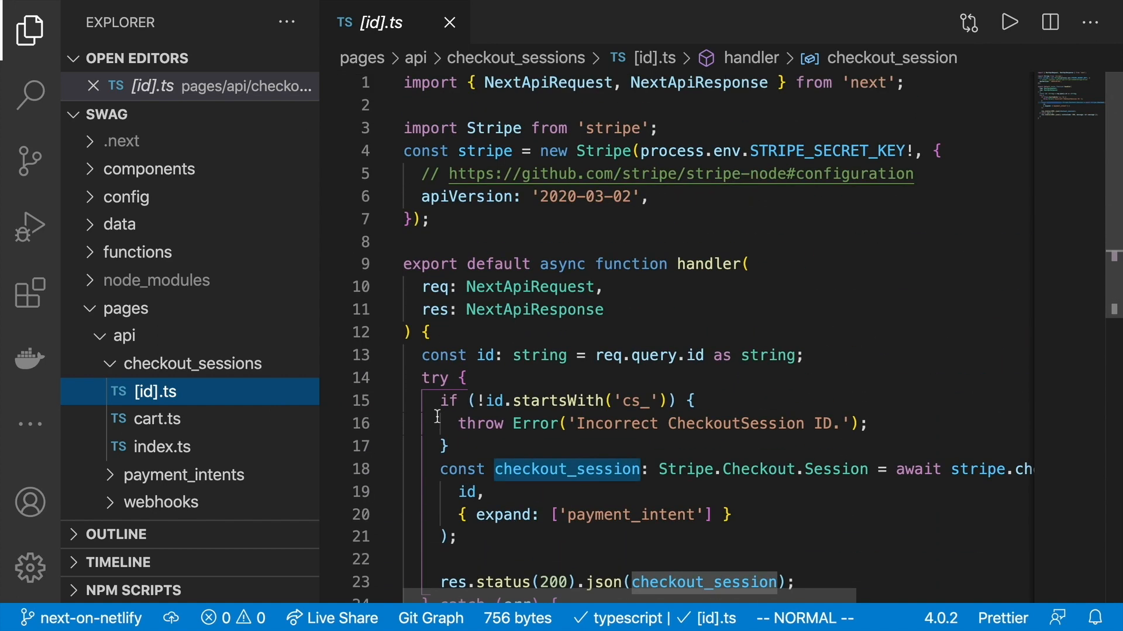
{"action": "left_click", "coordinate": [153, 418]}
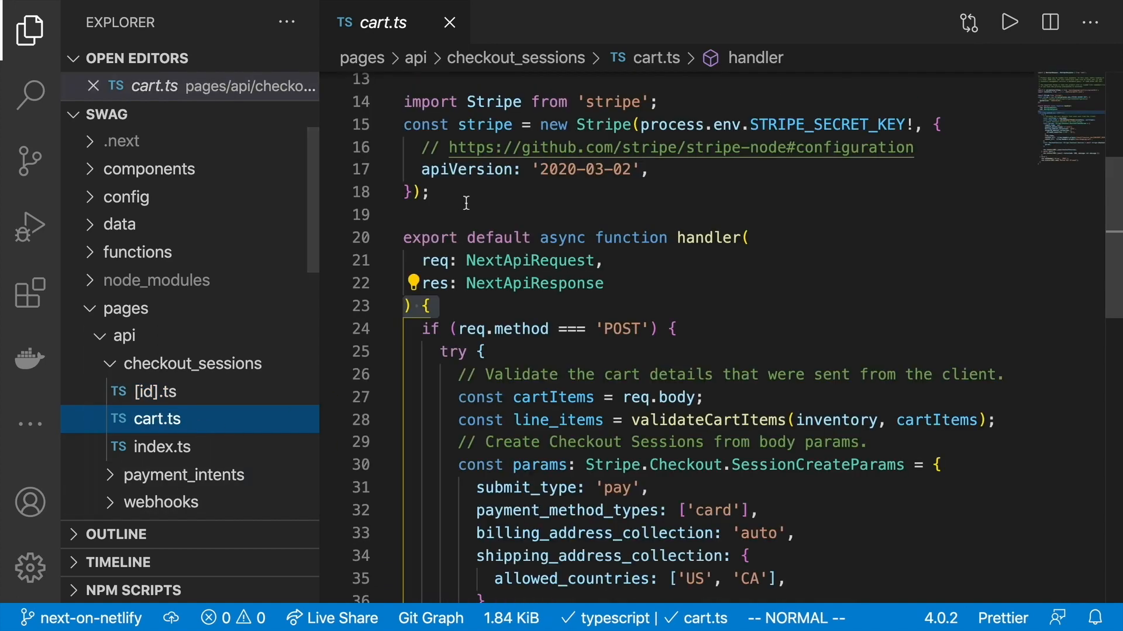
{"action": "scroll", "scroll_direction": "up", "scroll_amount": 3}
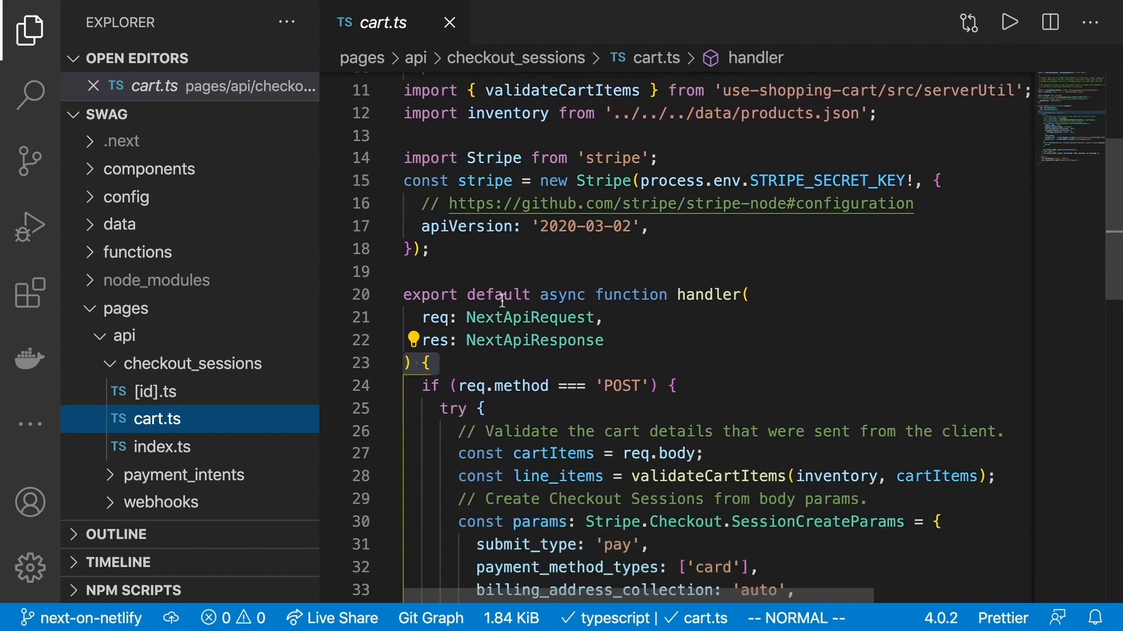
{"action": "scroll", "scroll_direction": "down", "scroll_amount": 3}
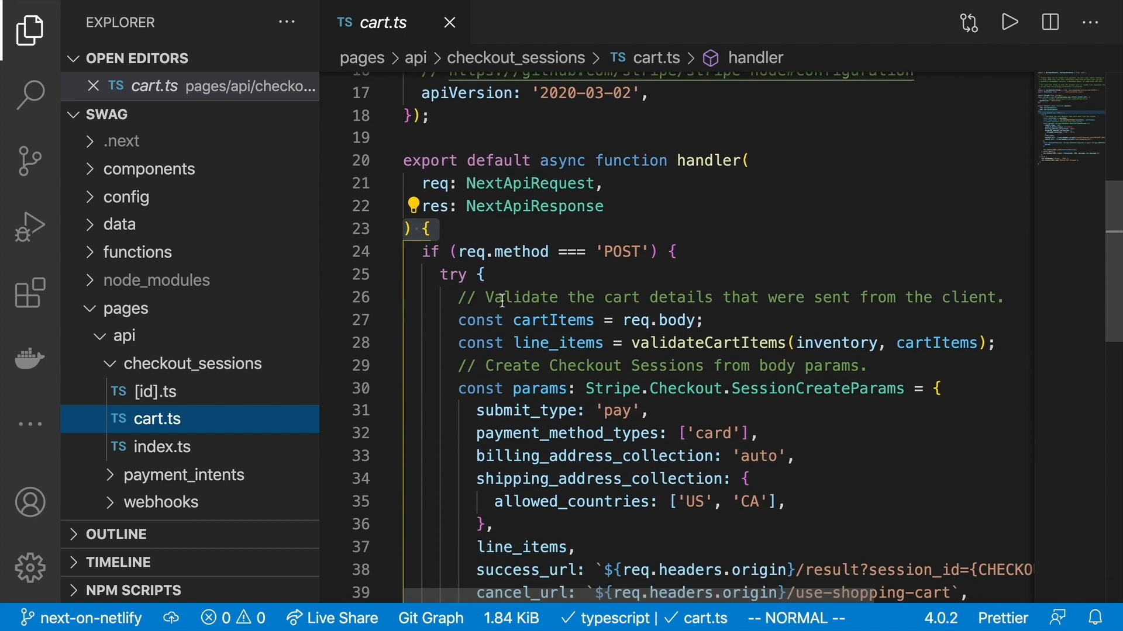
{"action": "mouse_move", "coordinate": [76, 503]}
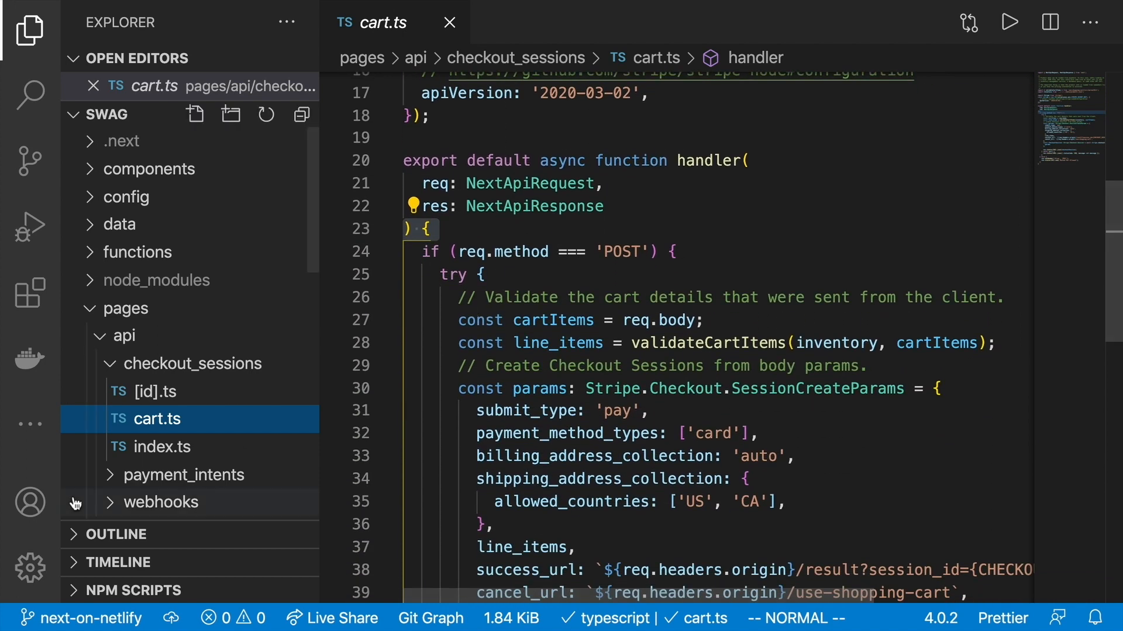
{"action": "left_click", "coordinate": [159, 446]}
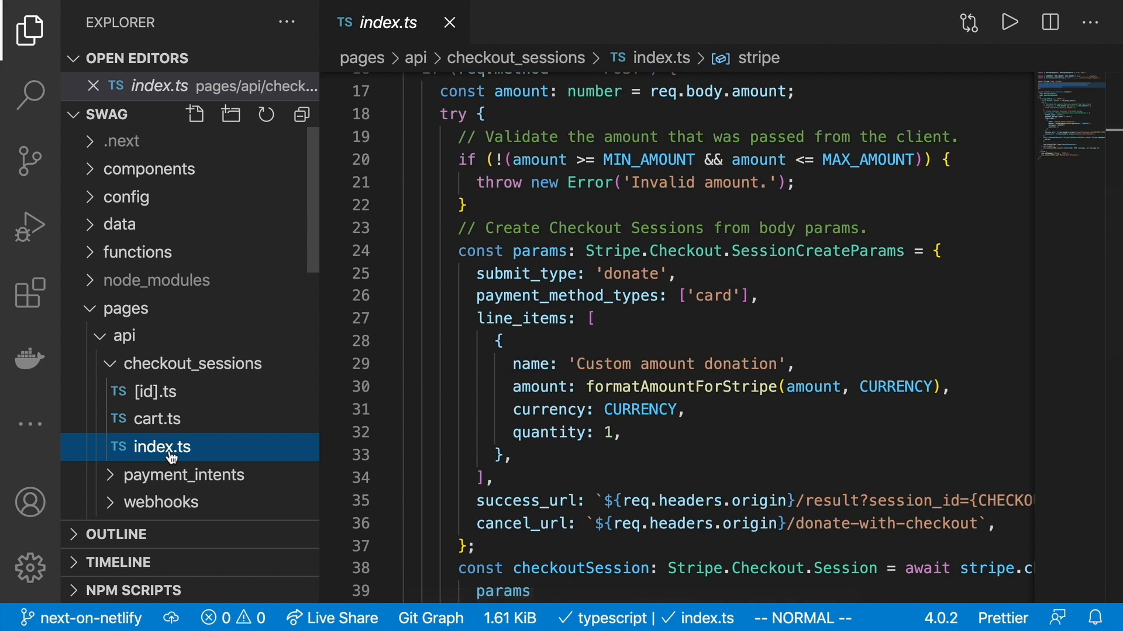
{"action": "mouse_move", "coordinate": [58, 456]}
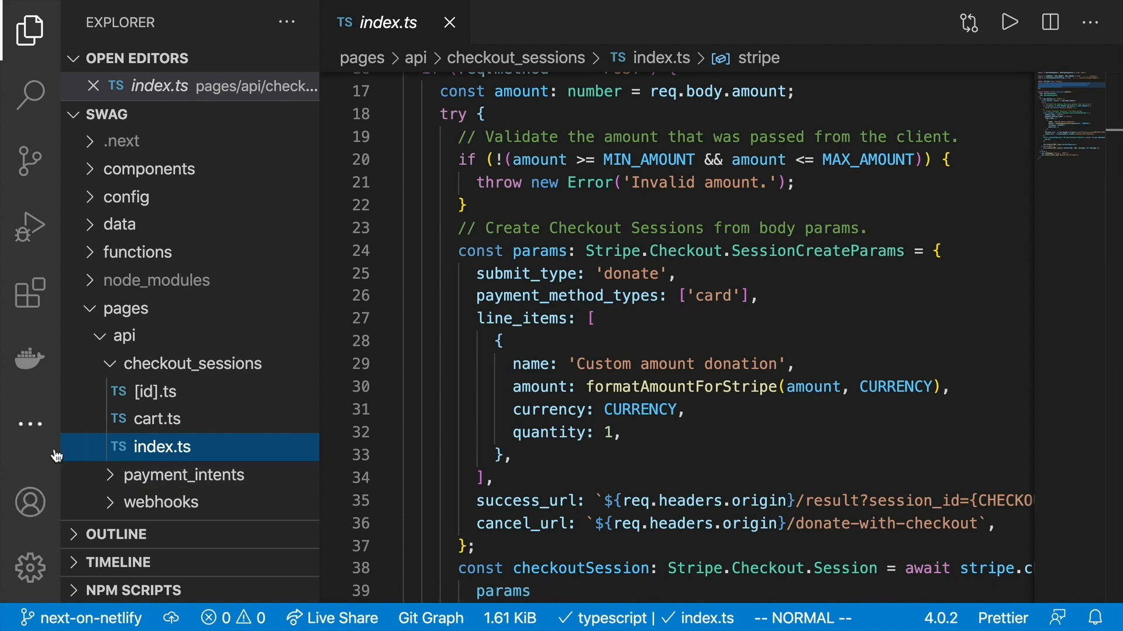
{"action": "mouse_move", "coordinate": [56, 456]}
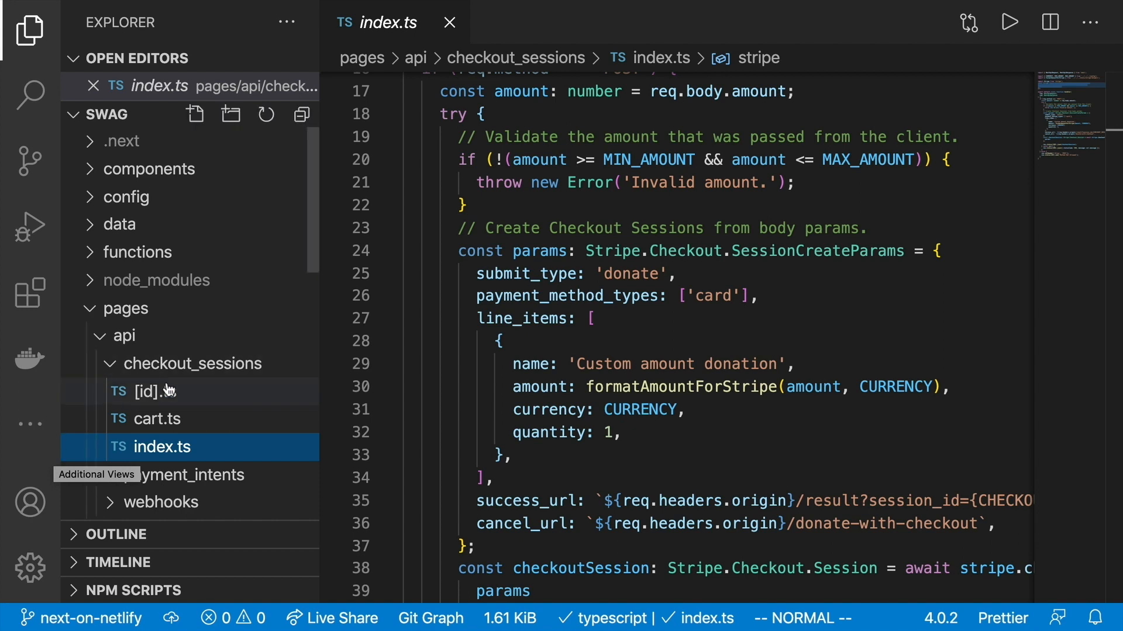
{"action": "mouse_move", "coordinate": [199, 357]}
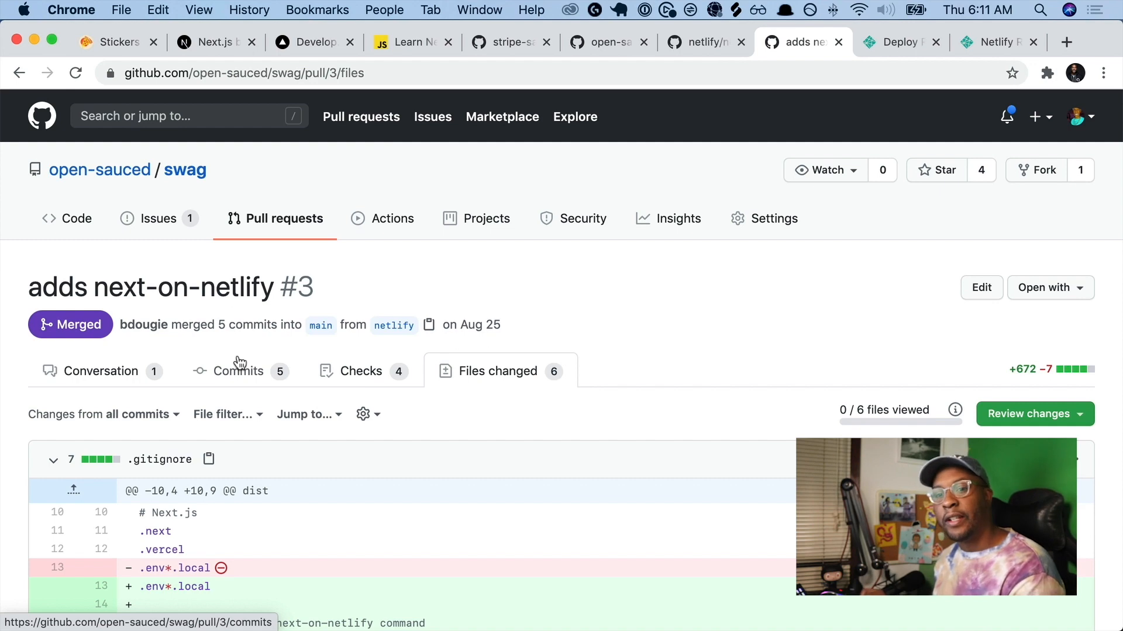
Review PR #3's .gitignore, .netlify/state.json and netlify.toml diffs.
{"action": "scroll", "scroll_direction": "down", "scroll_amount": 3}
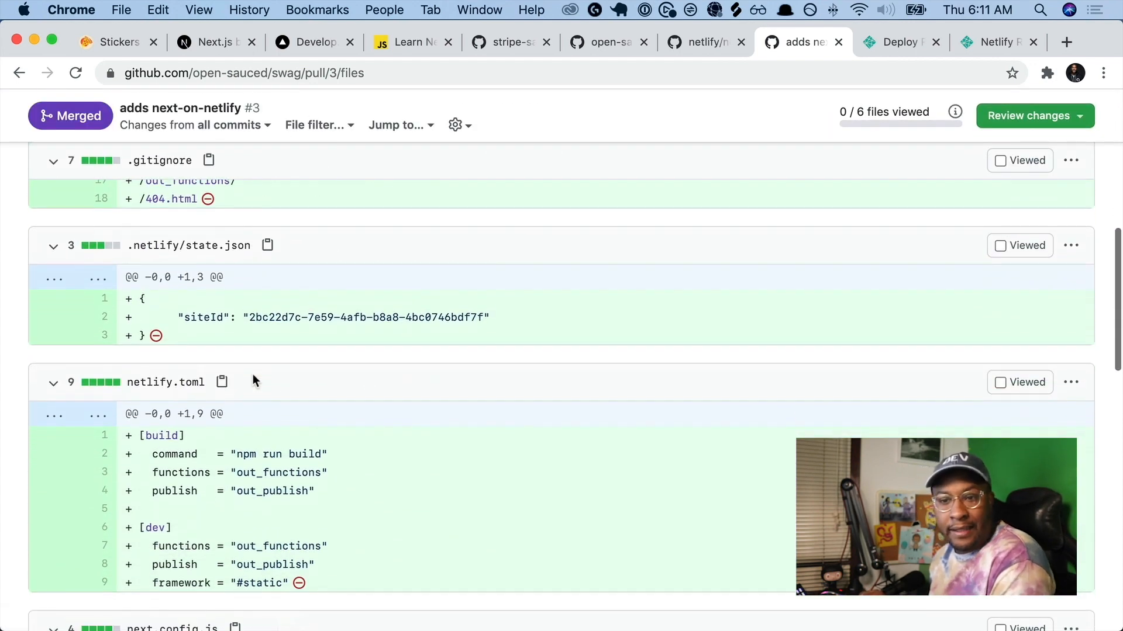
{"action": "scroll", "scroll_direction": "up", "scroll_amount": 3}
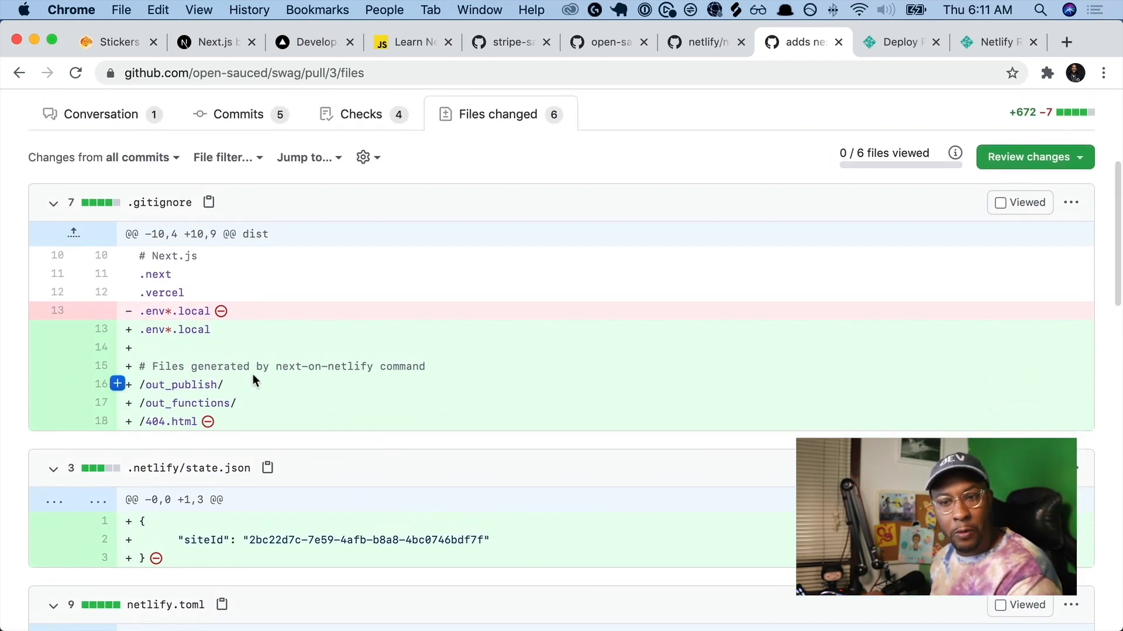
{"action": "scroll", "scroll_direction": "down", "scroll_amount": 3}
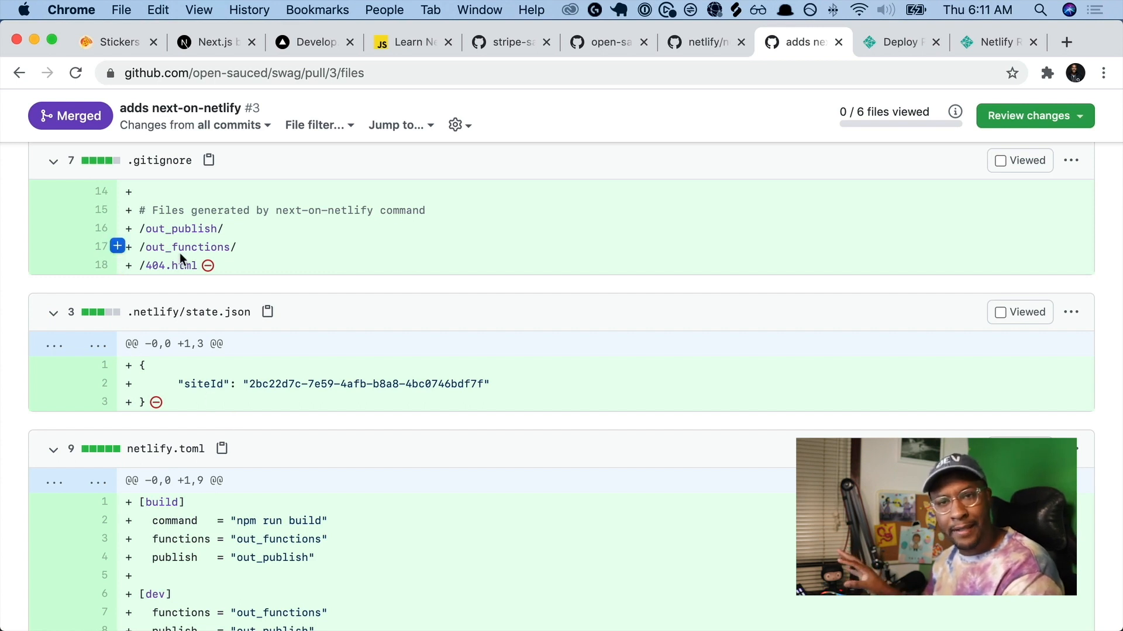
{"action": "mouse_move", "coordinate": [165, 449]}
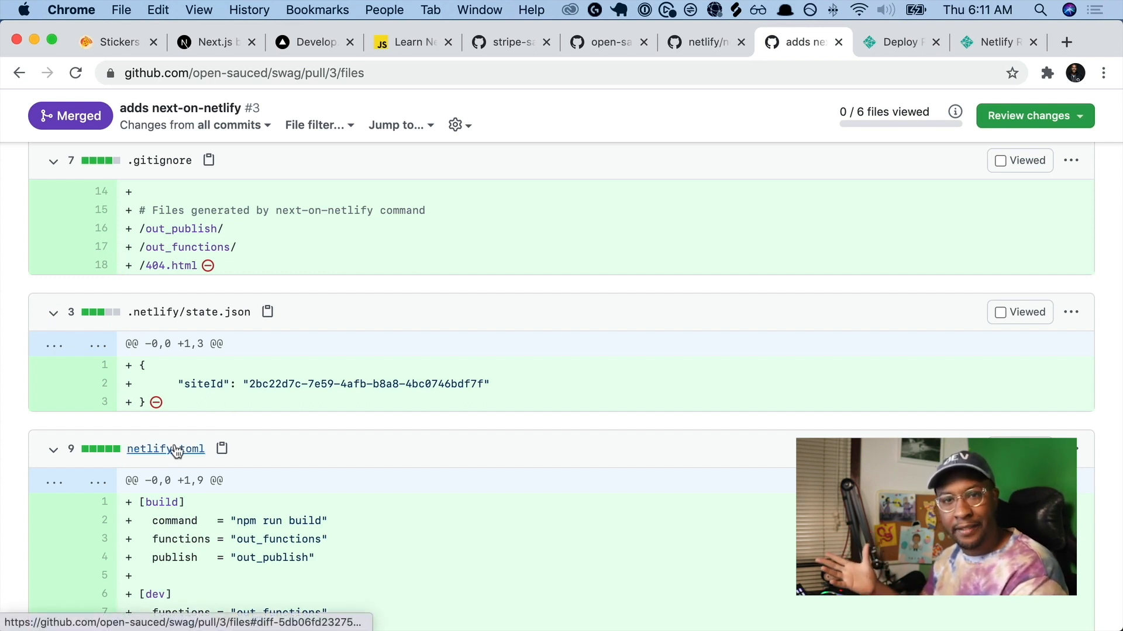
{"action": "mouse_move", "coordinate": [166, 450]}
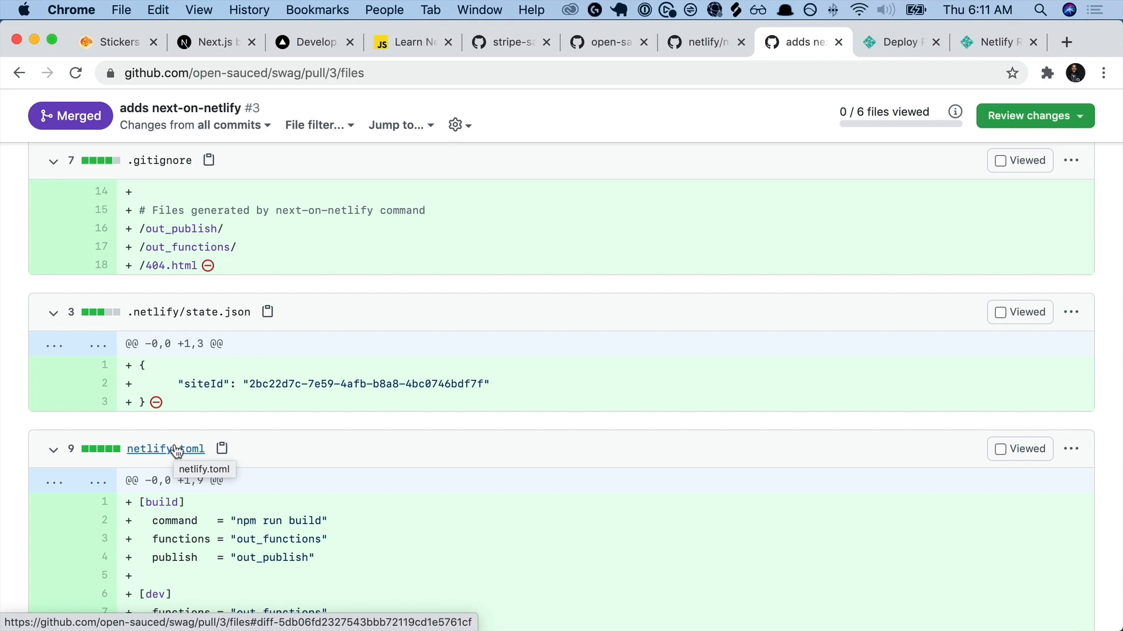
{"action": "scroll", "scroll_direction": "down", "scroll_amount": 3}
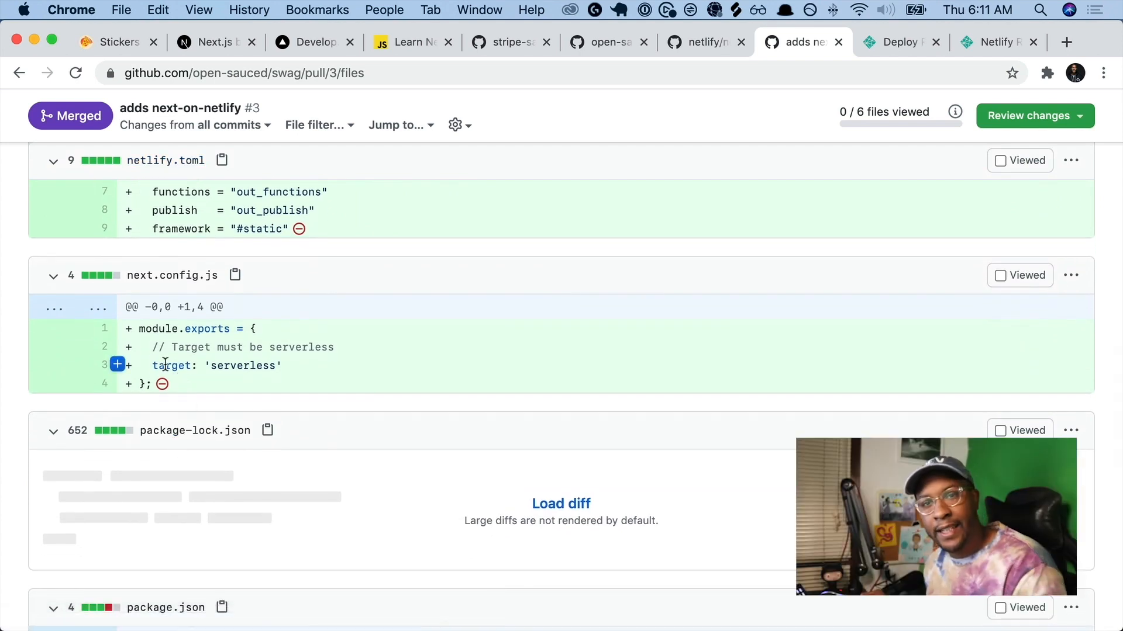
{"action": "double_click", "coordinate": [171, 365]}
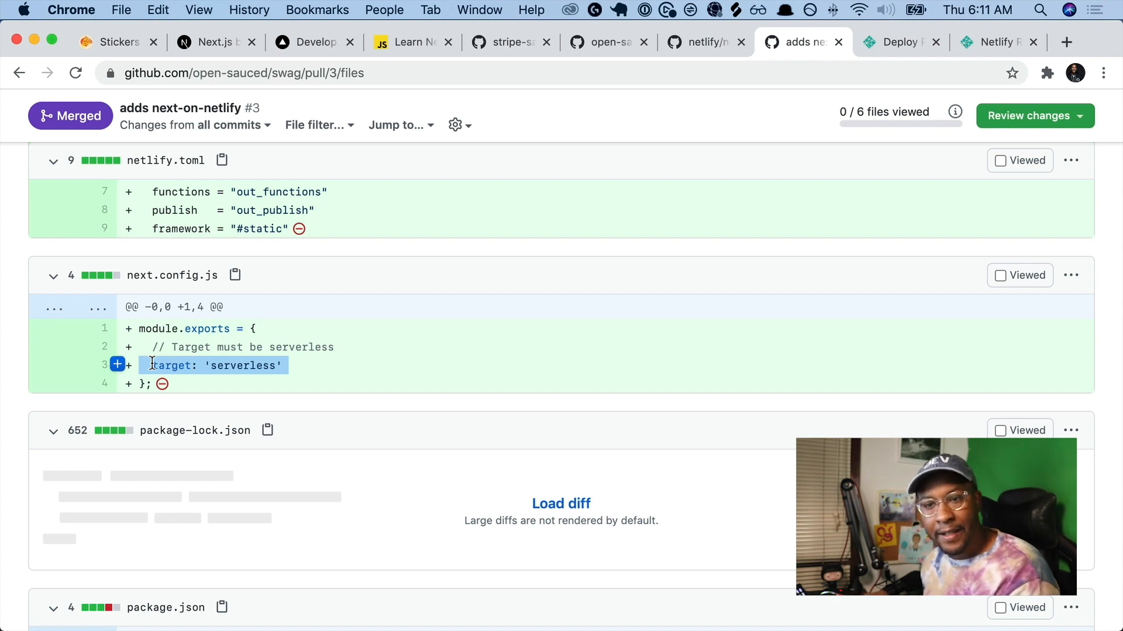
{"action": "scroll", "scroll_direction": "up", "scroll_amount": 3}
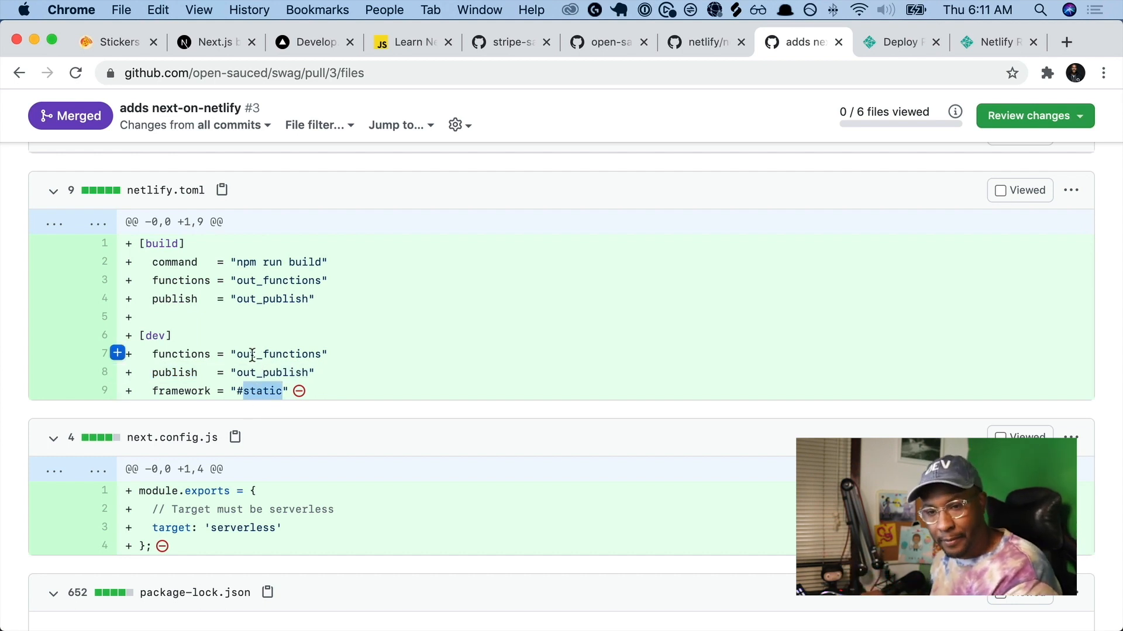
{"action": "scroll", "scroll_direction": "down", "scroll_amount": 3}
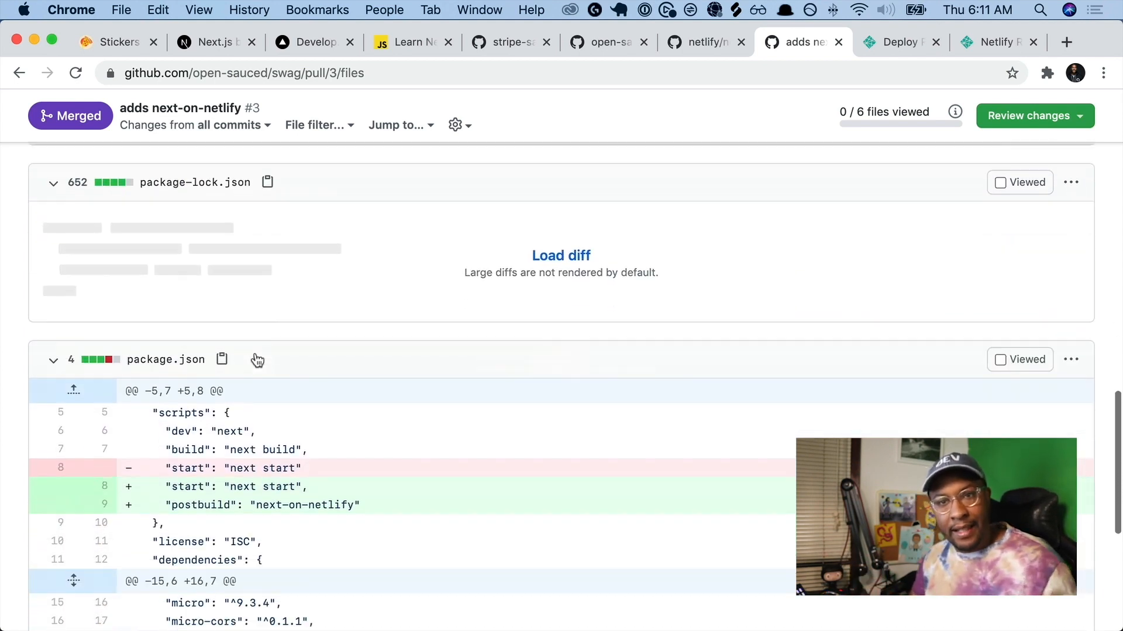
{"action": "scroll", "scroll_direction": "down", "scroll_amount": 3}
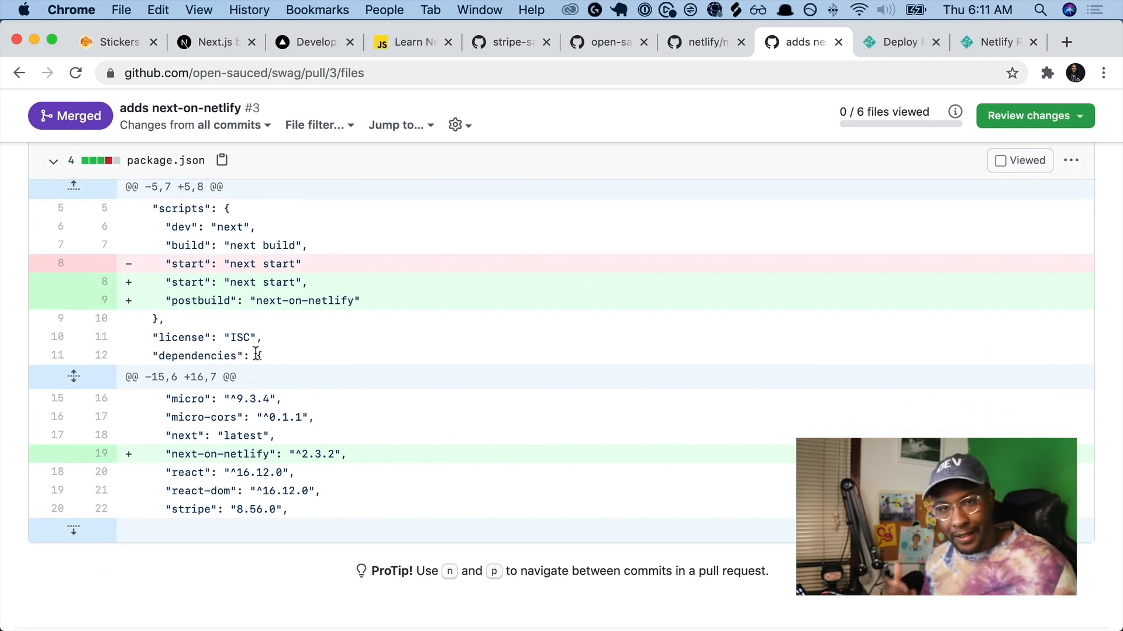